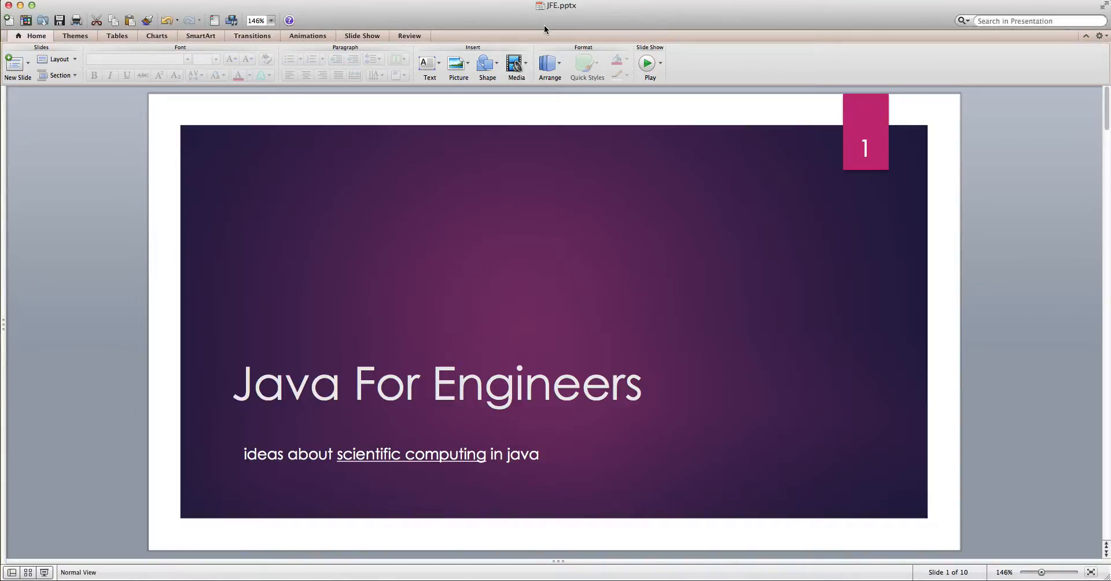
Step: Scroll the slide pane down to slide 2, Who is this course for?
scroll(down, 3)
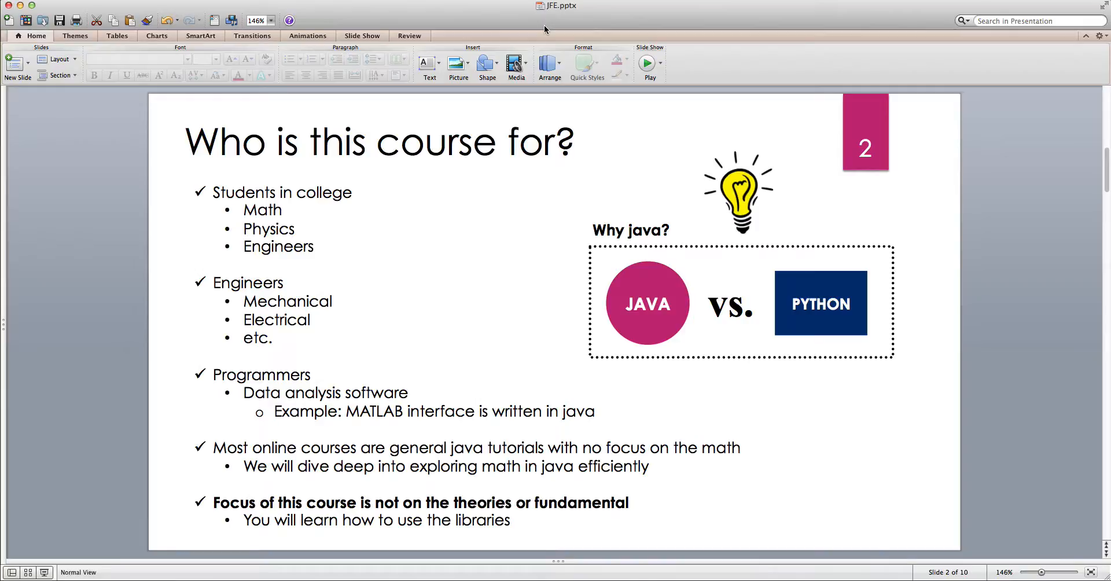
double_click(262, 209)
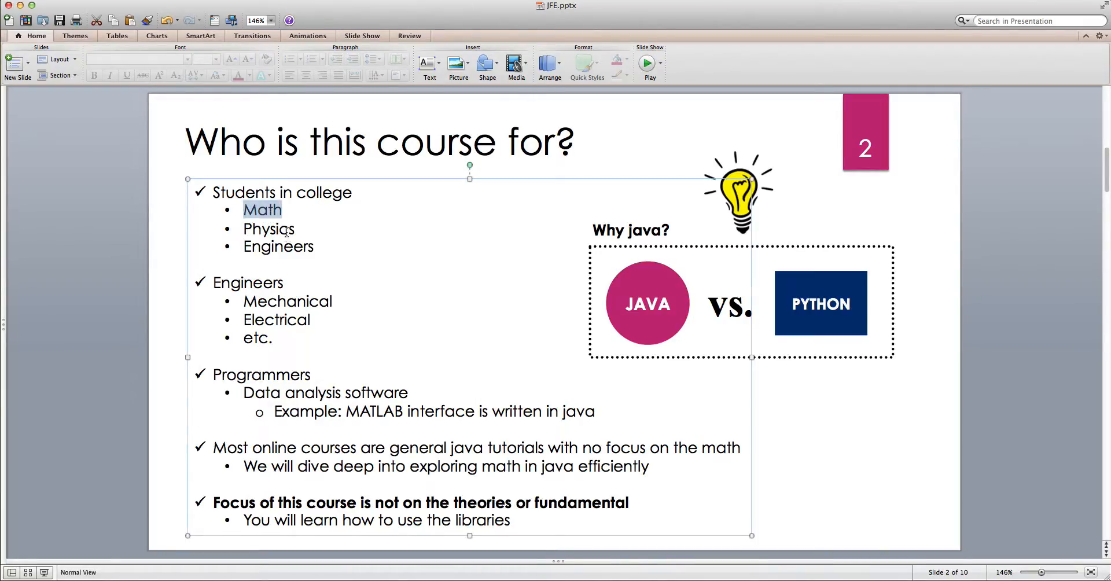
click(314, 245)
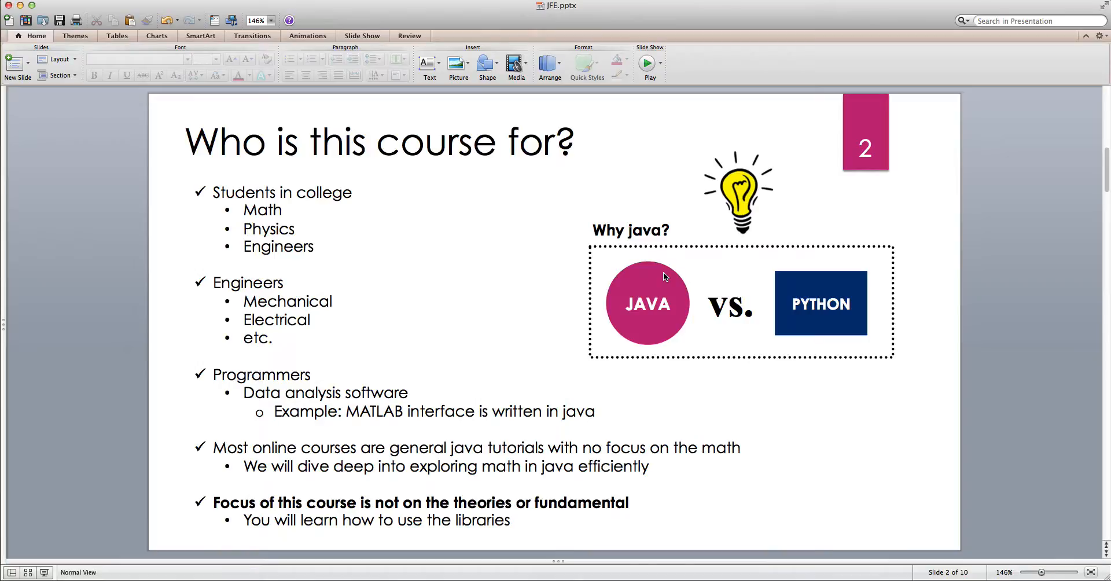
mouse_move(654, 283)
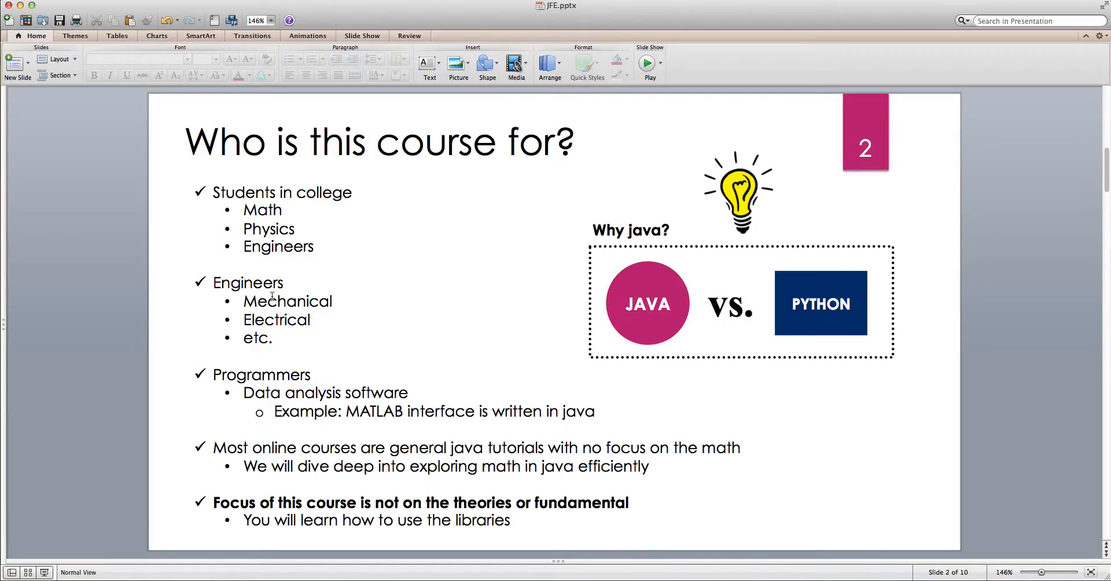
click(272, 282)
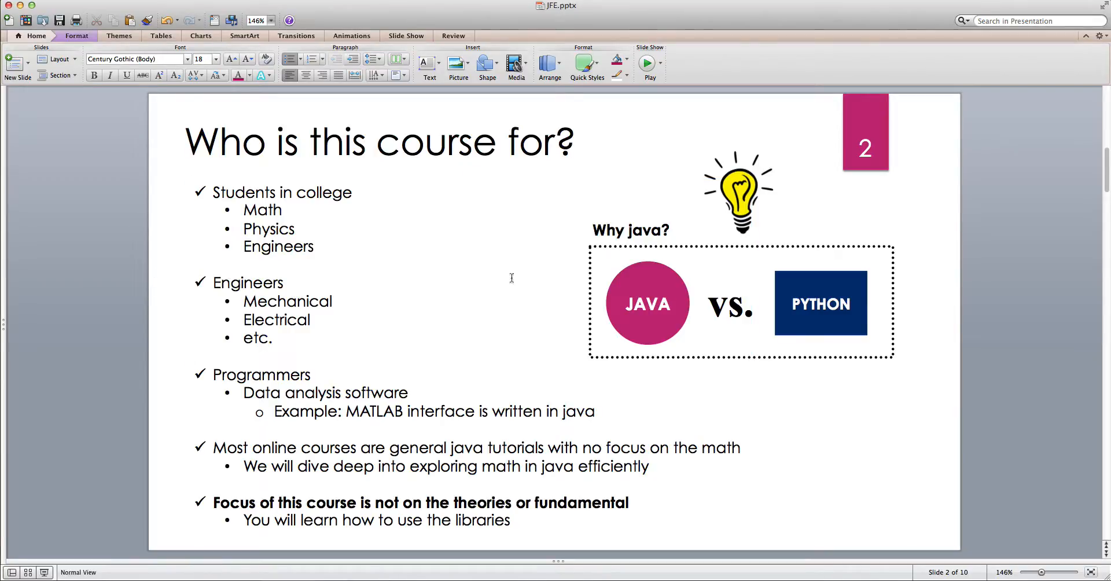
click(646, 303)
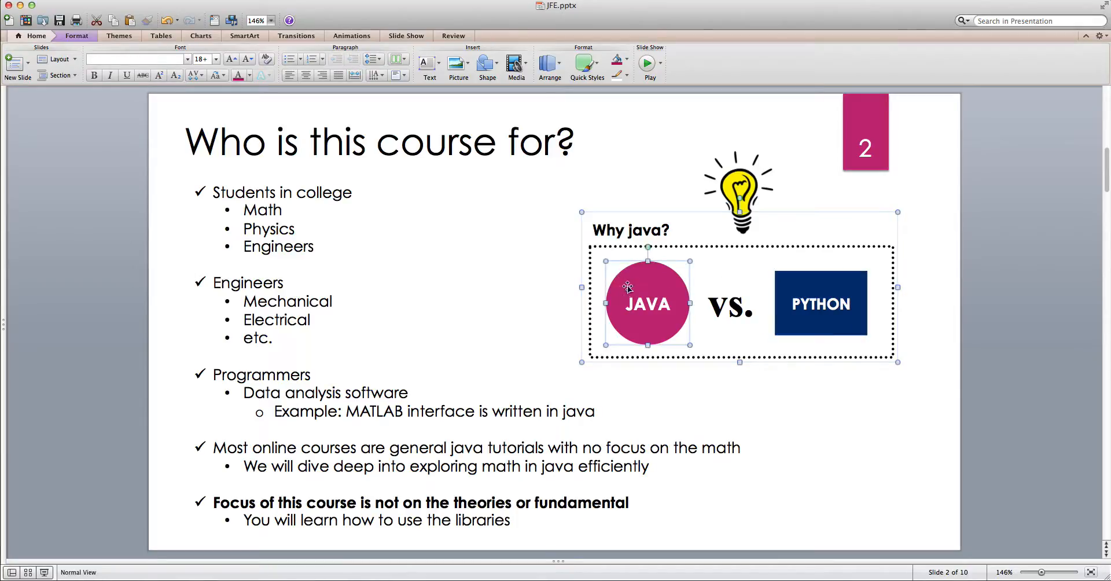
click(821, 303)
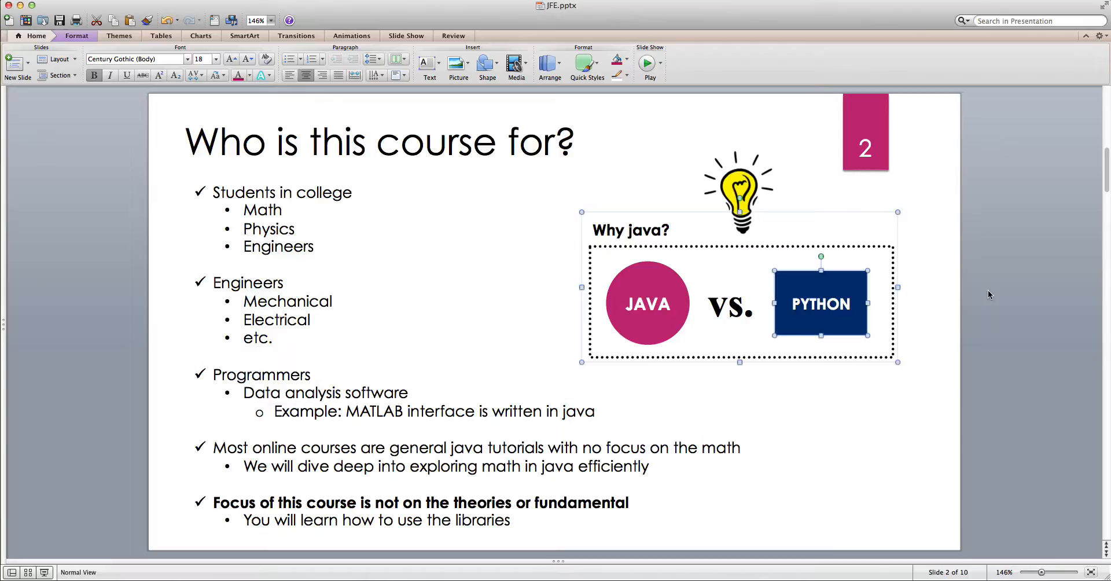
mouse_move(959, 306)
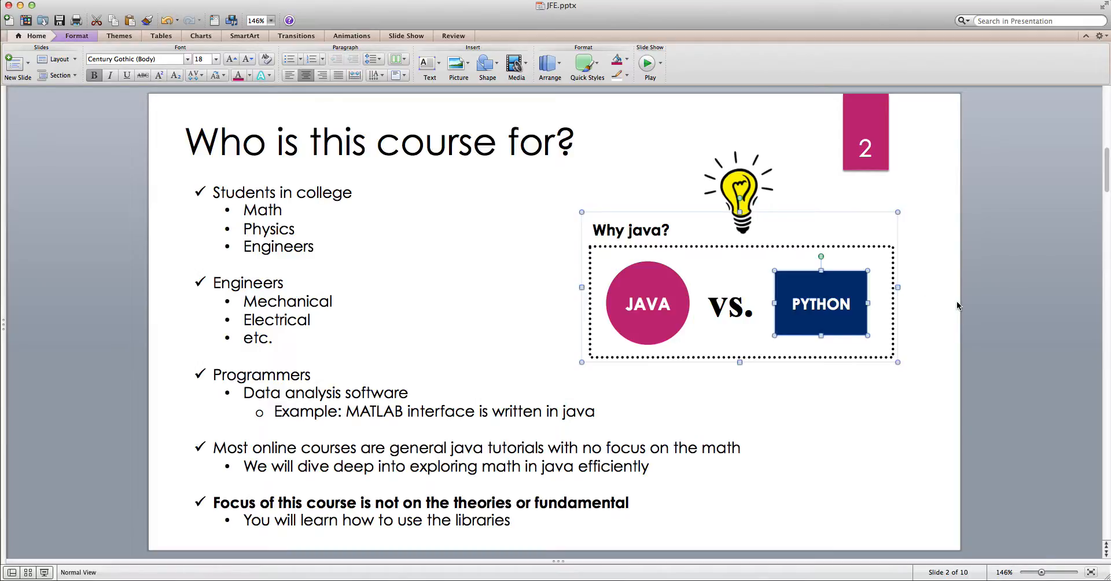
click(999, 243)
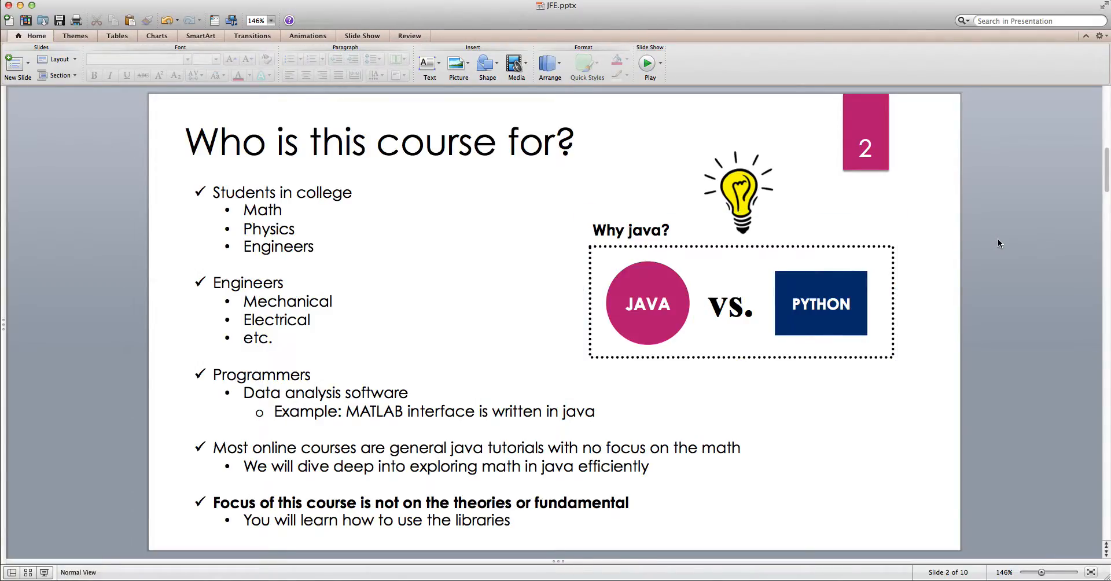
mouse_move(968, 255)
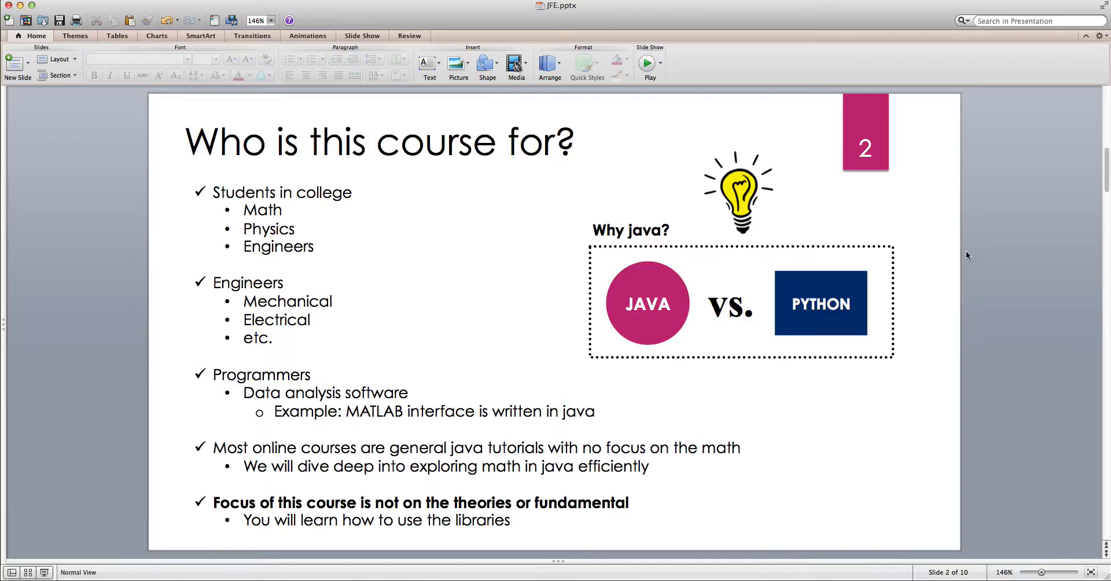
mouse_move(910, 245)
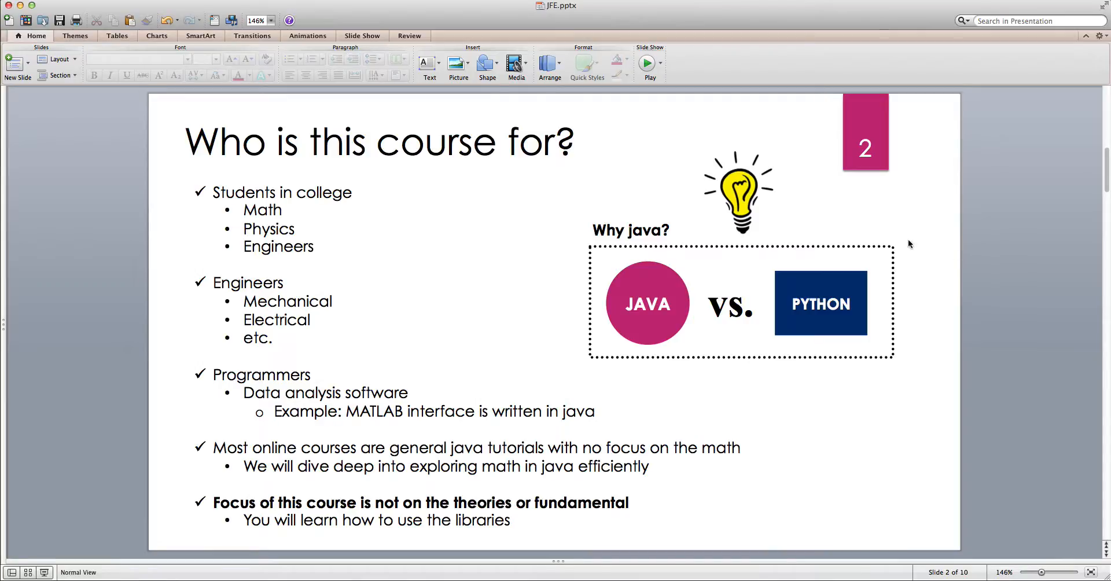
click(400, 393)
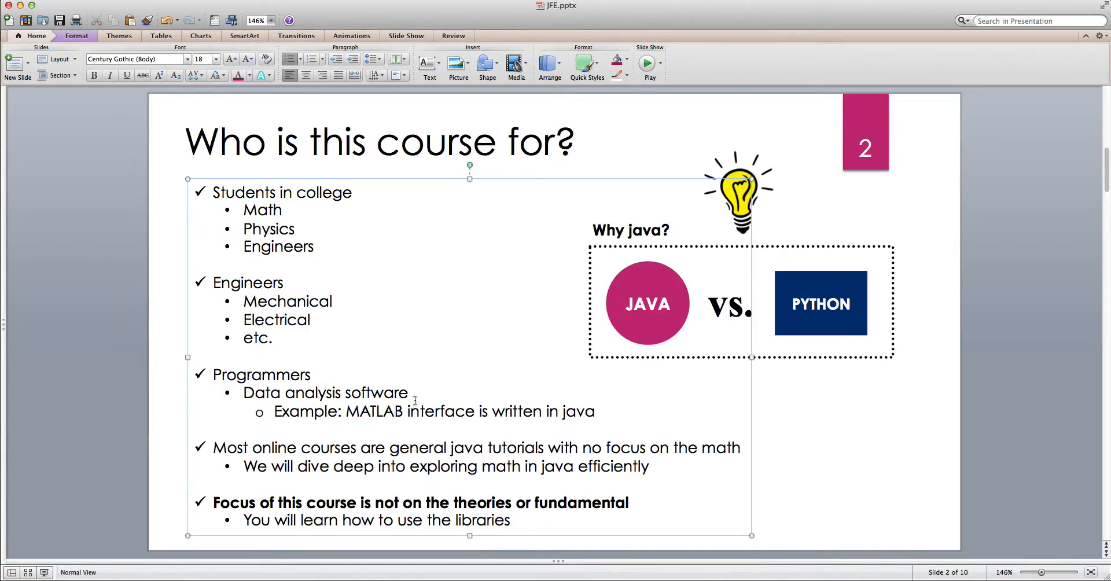
drag(243, 392, 410, 411)
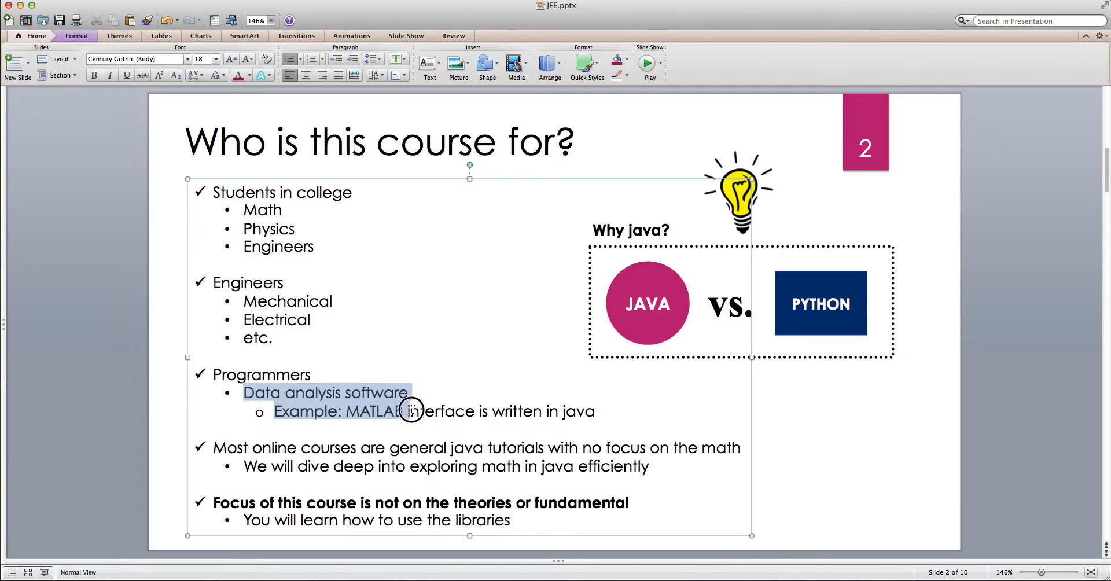
click(311, 411)
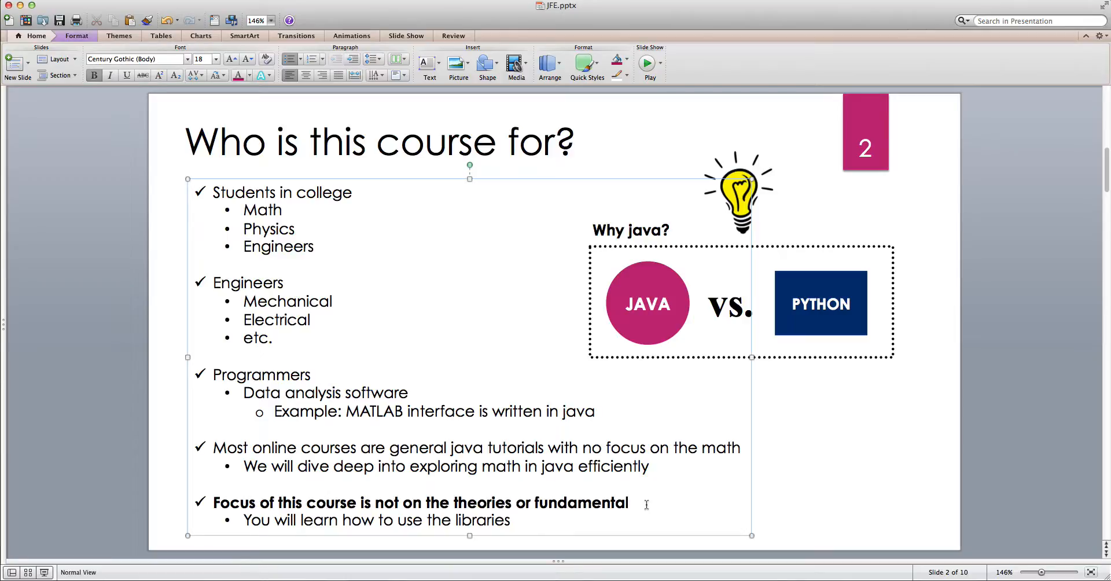
click(629, 503)
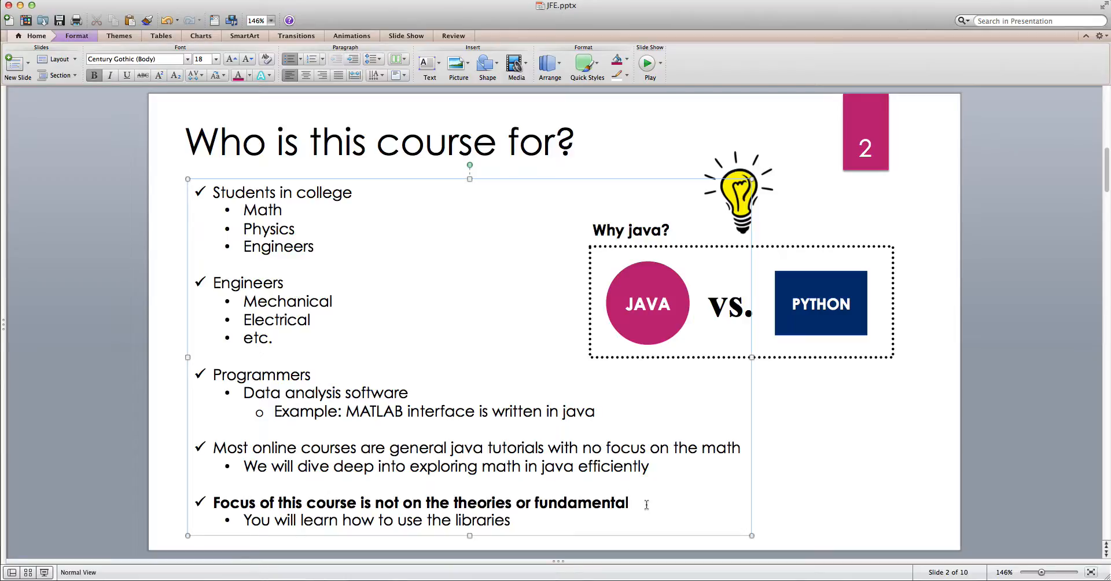
click(627, 504)
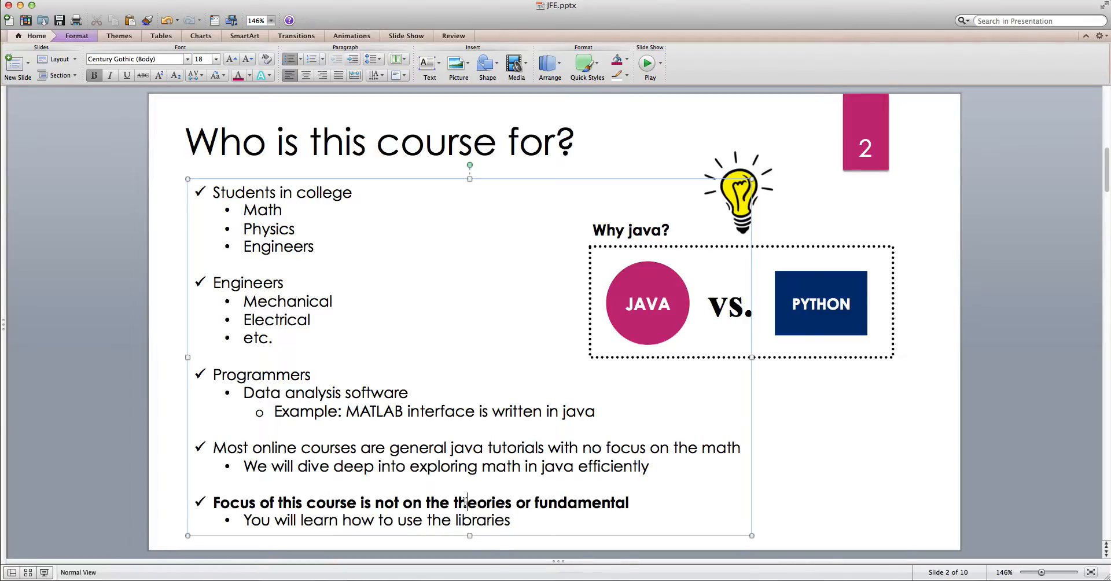
click(165, 378)
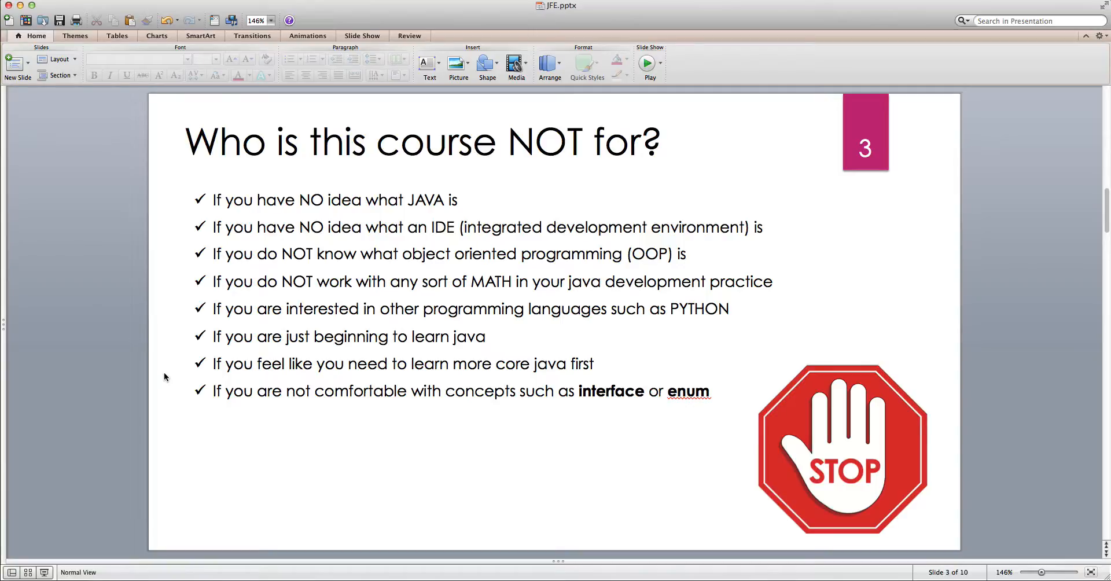
mouse_move(464, 201)
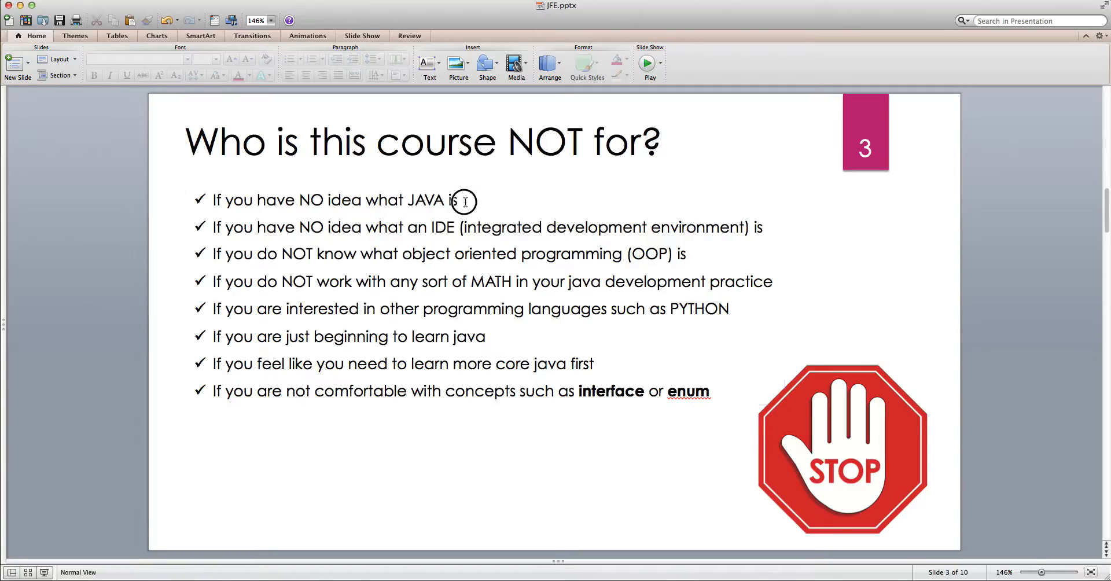
Step: Highlight the IDE (integrated development environment) phrase in slide 3's bullet list, then deselect it
click(464, 201)
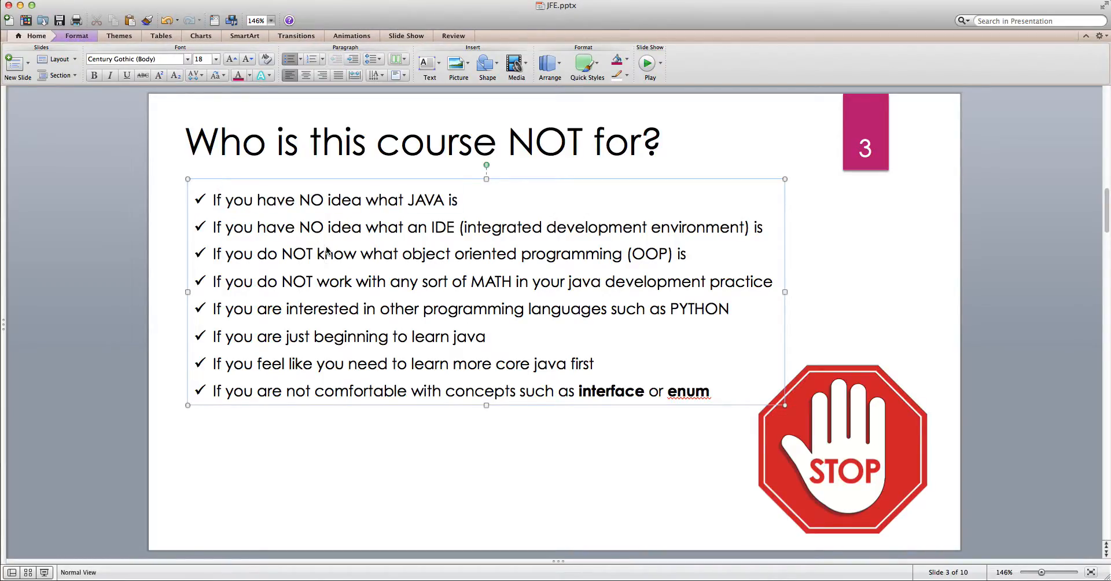
click(154, 324)
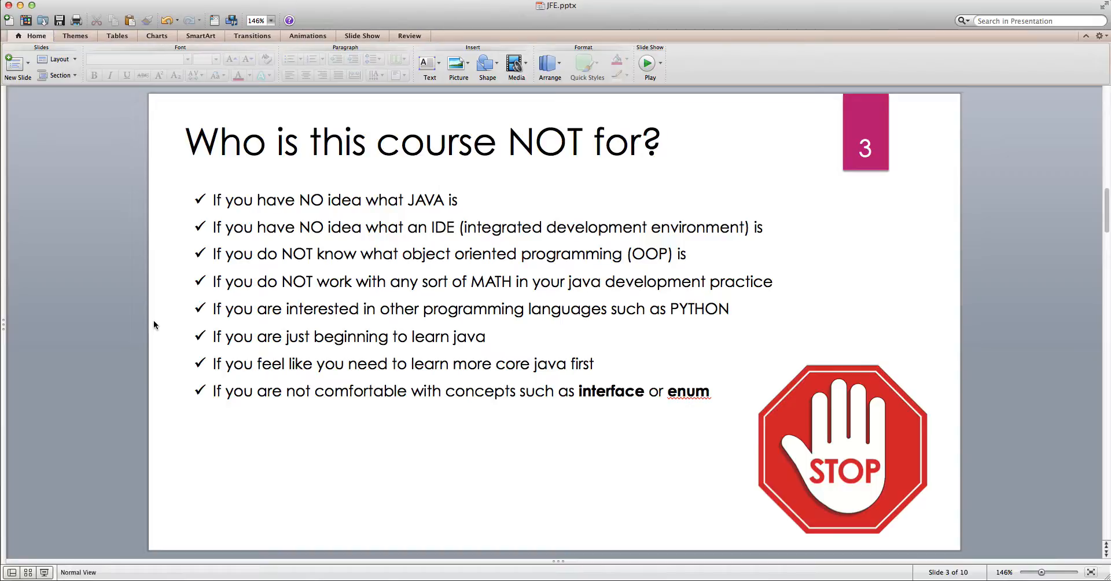
mouse_move(255, 261)
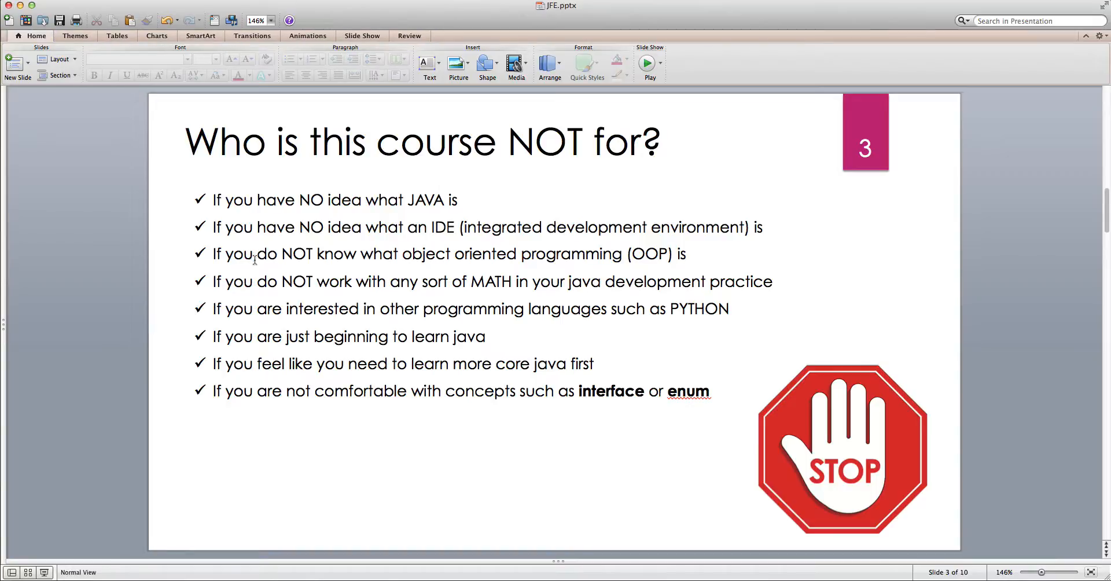
drag(299, 226, 458, 227)
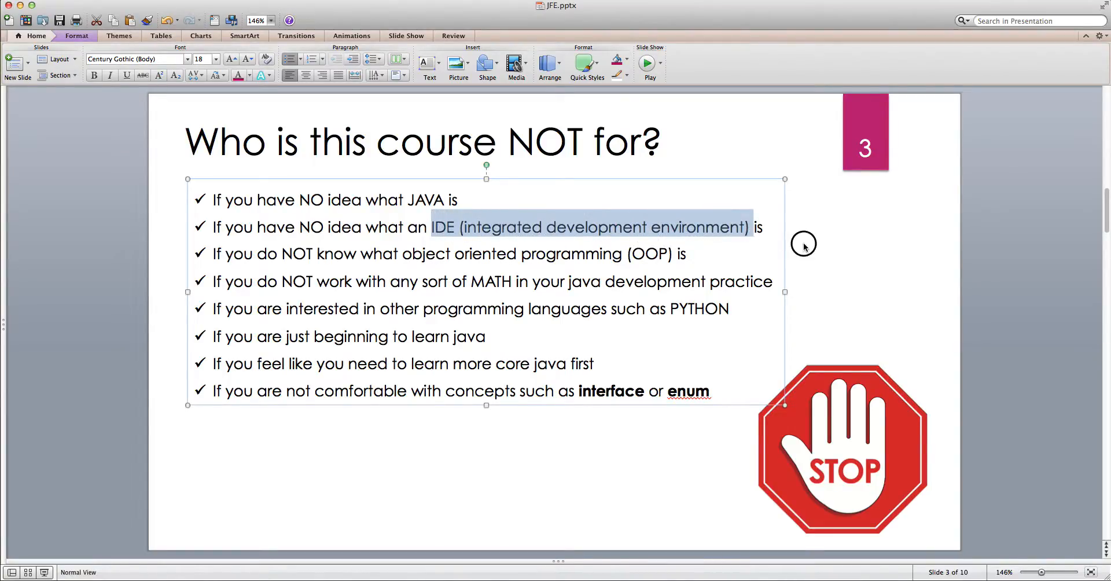
click(804, 246)
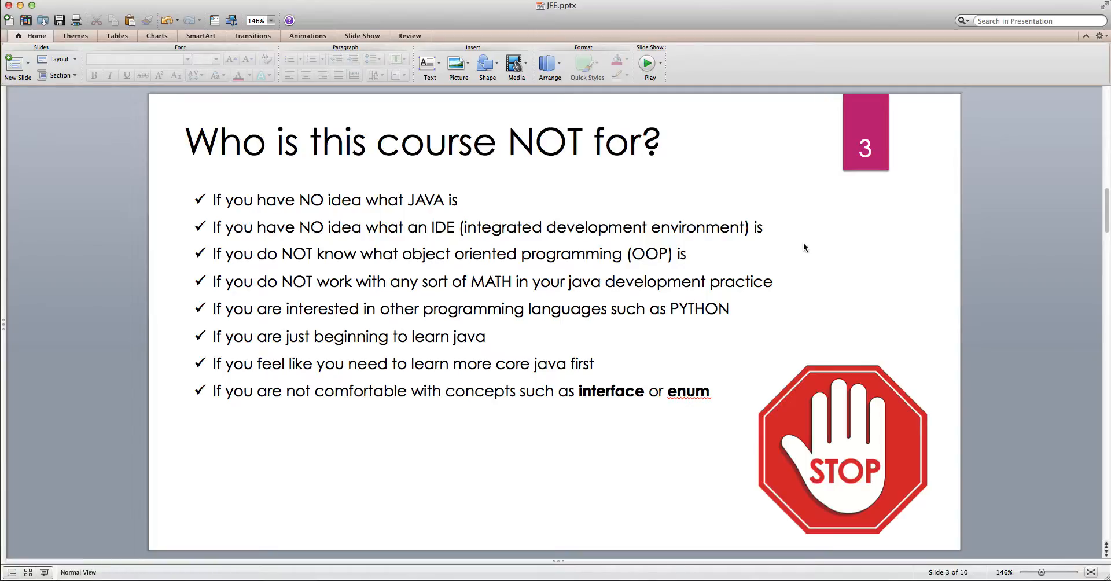
click(748, 228)
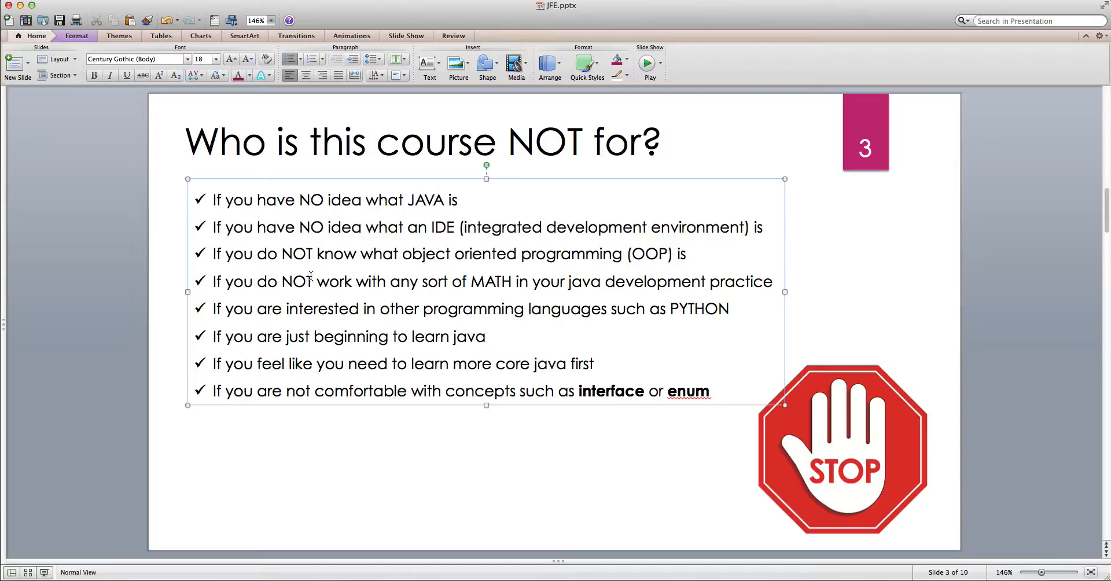
drag(282, 253, 425, 253)
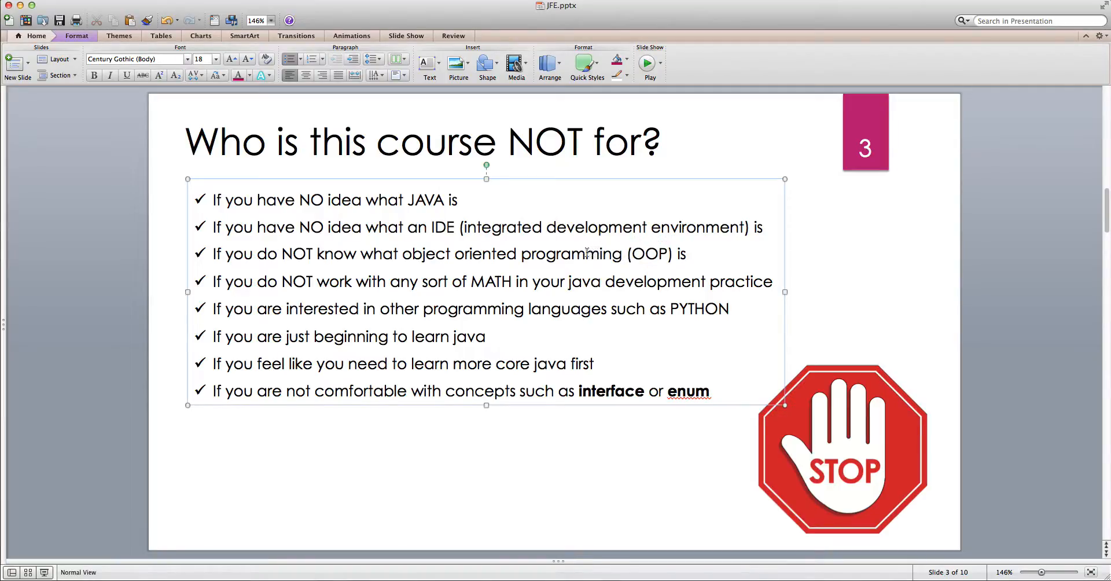
drag(283, 253, 401, 254)
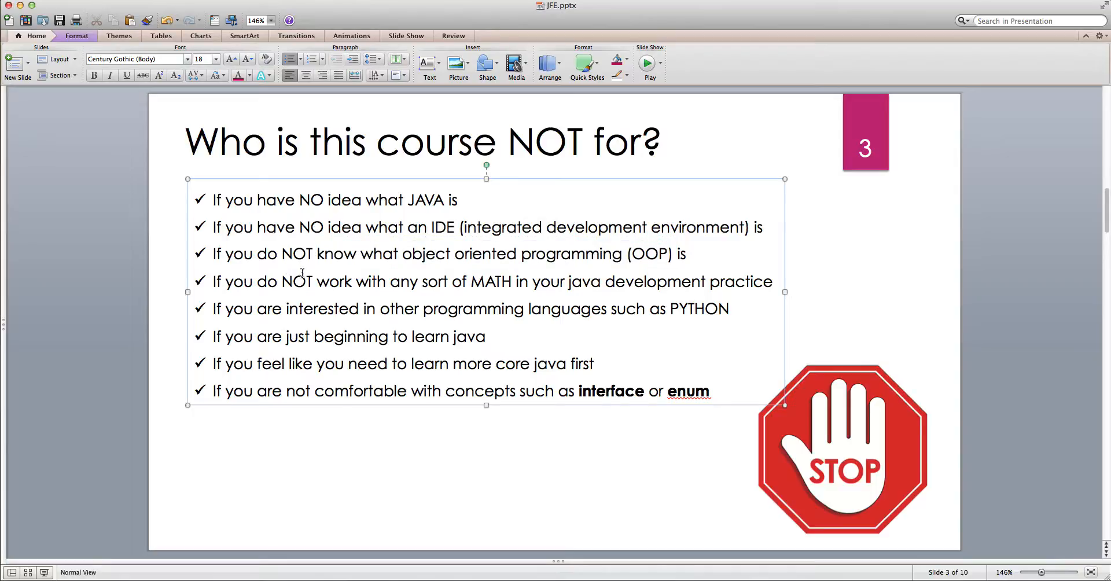
double_click(649, 254)
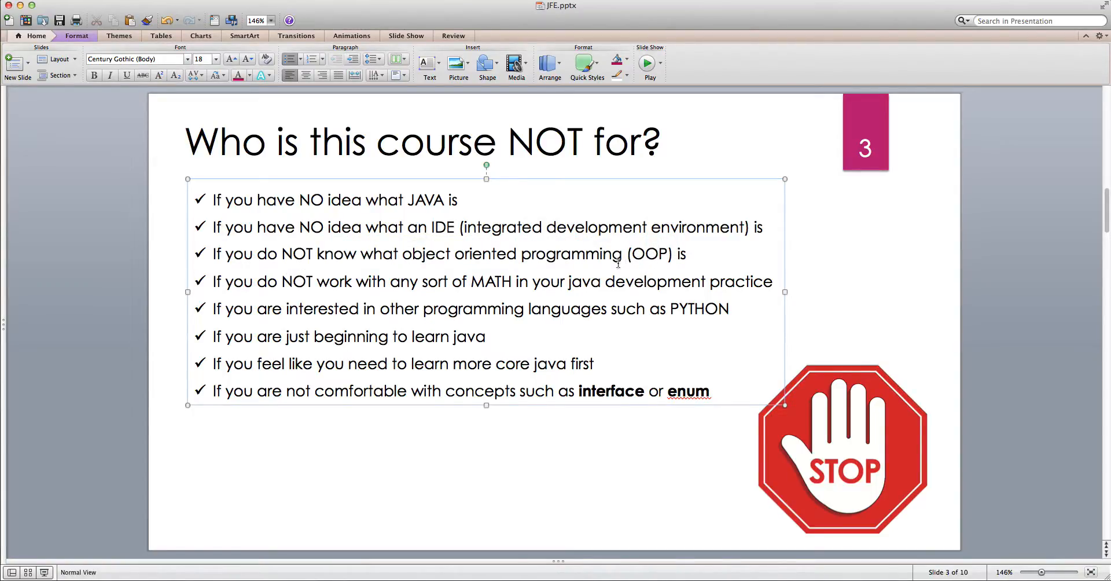
double_click(430, 200)
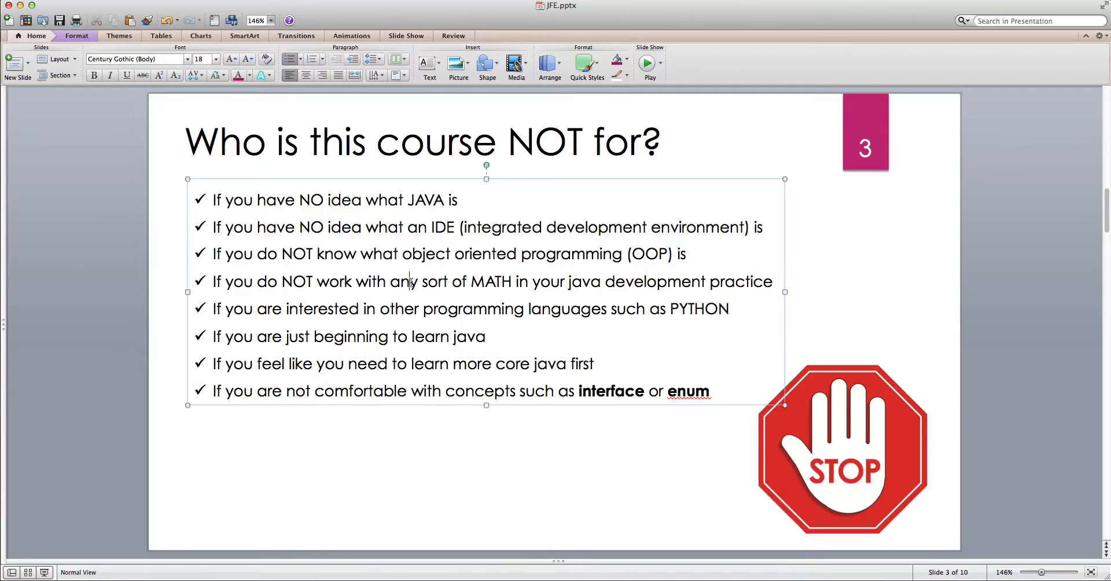
double_click(308, 308)
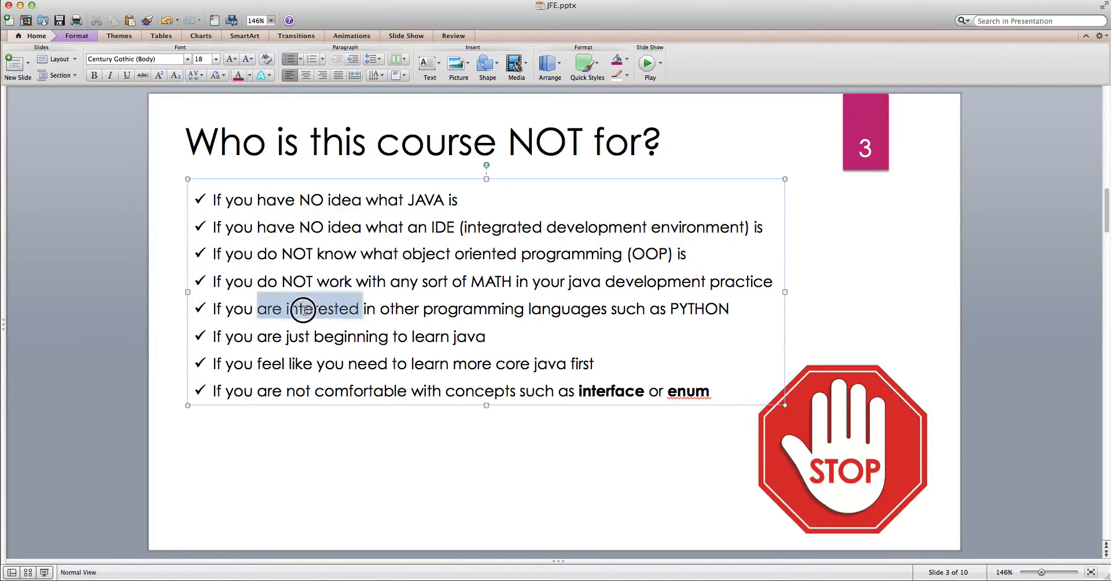
click(578, 310)
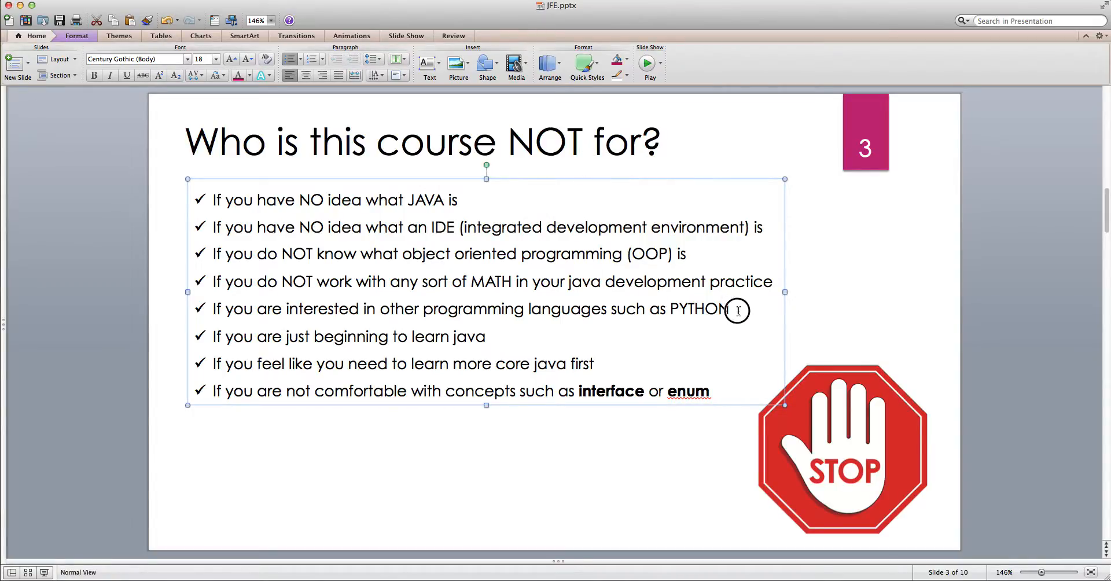
double_click(427, 200)
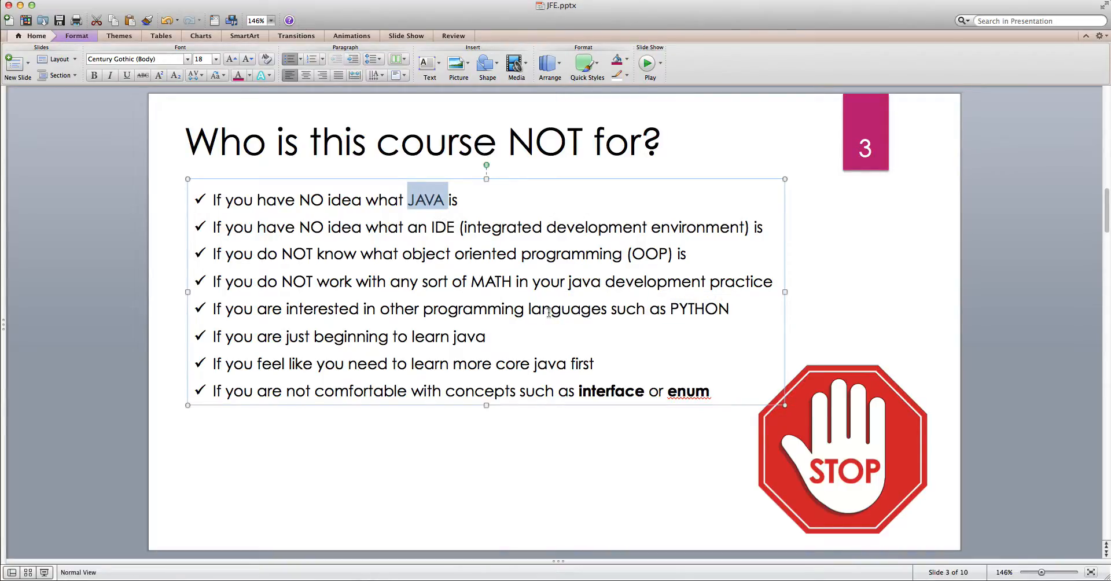
mouse_move(714, 324)
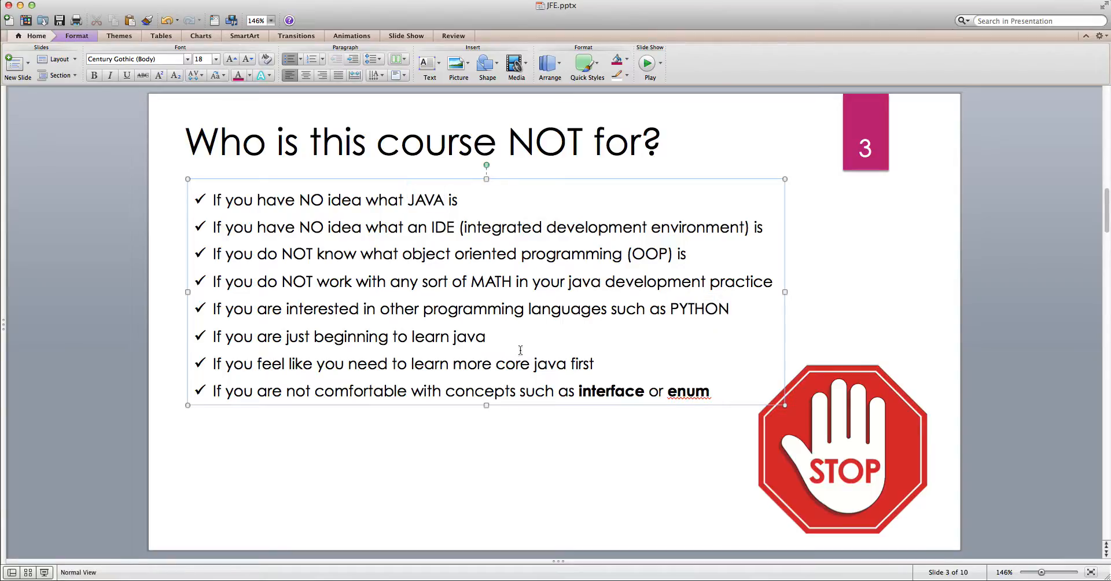
mouse_move(511, 348)
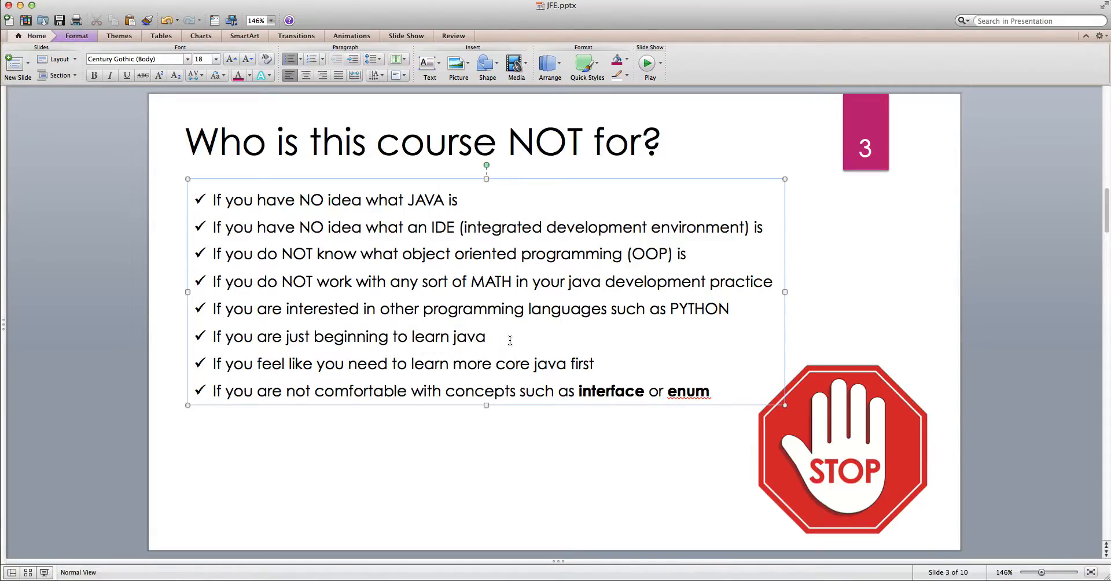
click(487, 336)
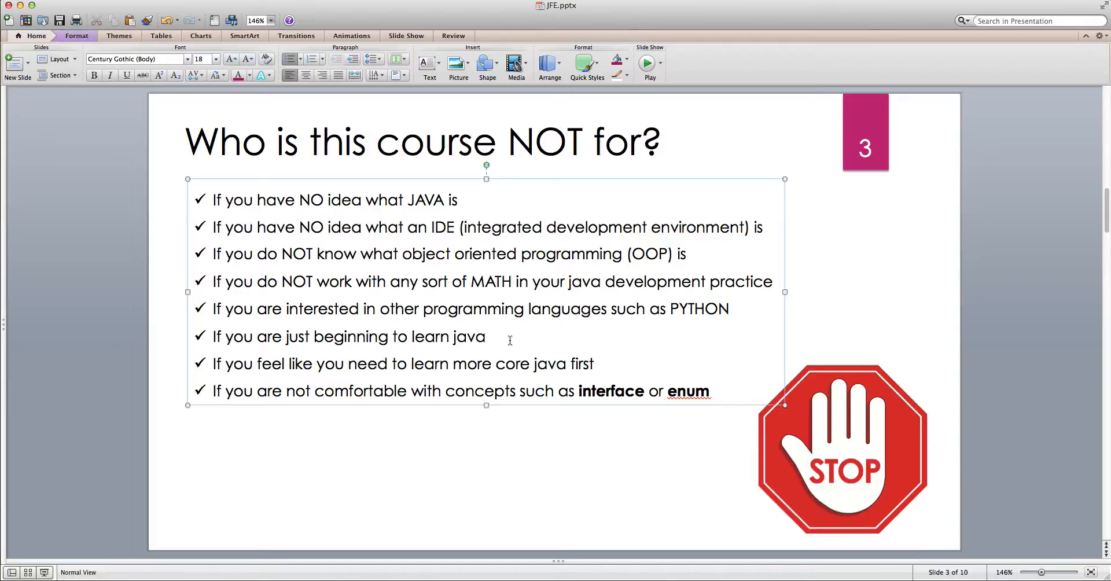
double_click(271, 363)
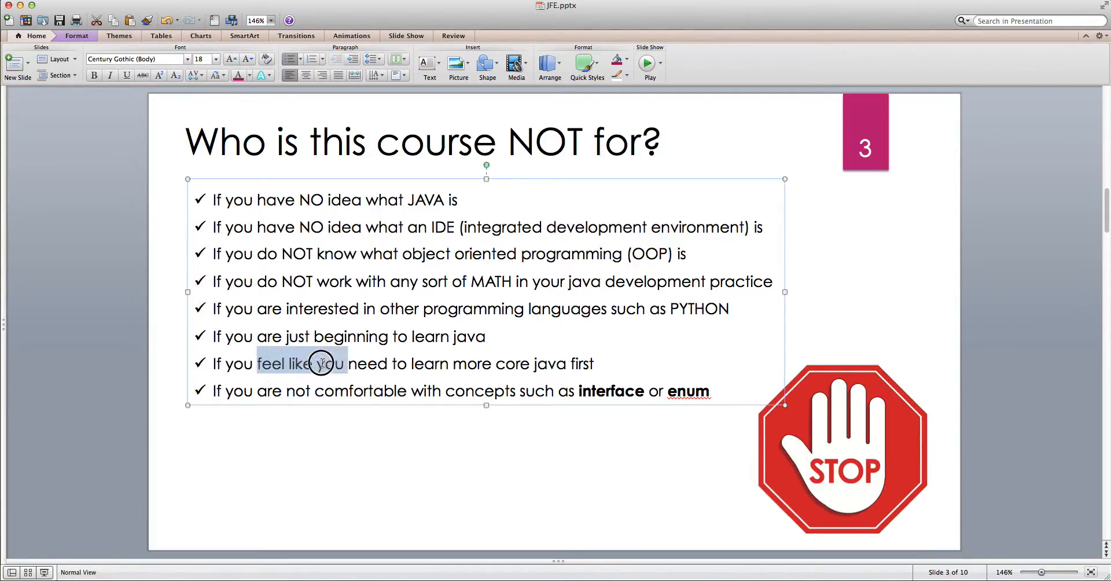
drag(320, 363, 597, 364)
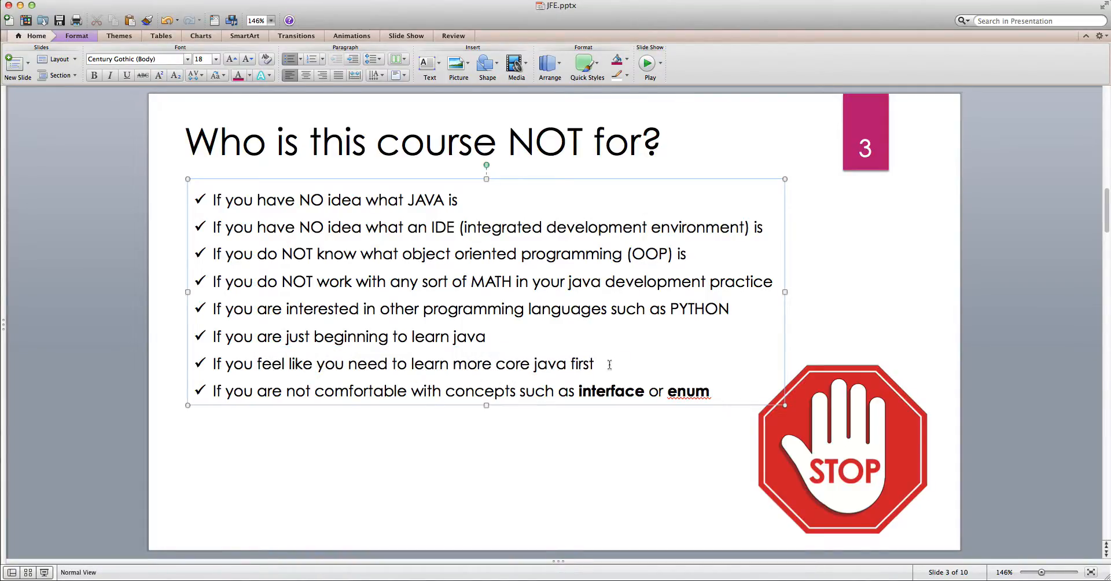
double_click(610, 390)
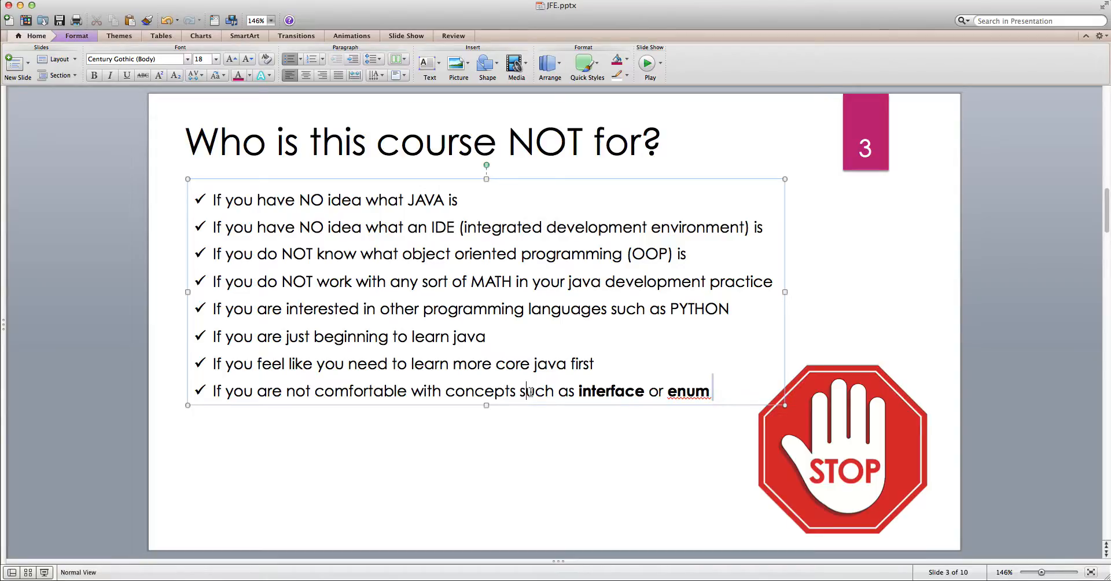
drag(524, 390, 711, 390)
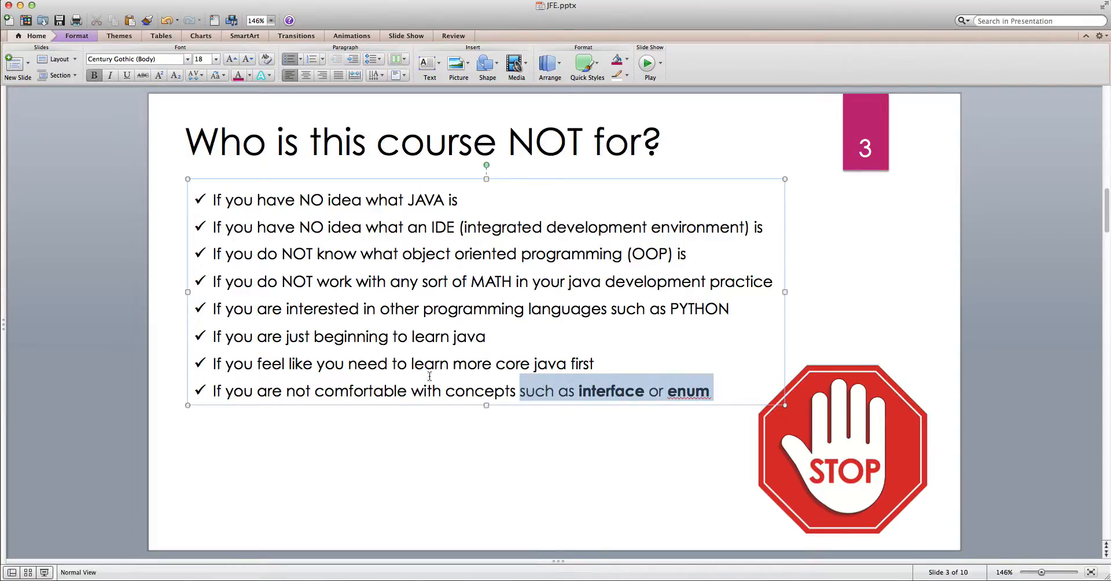
click(328, 438)
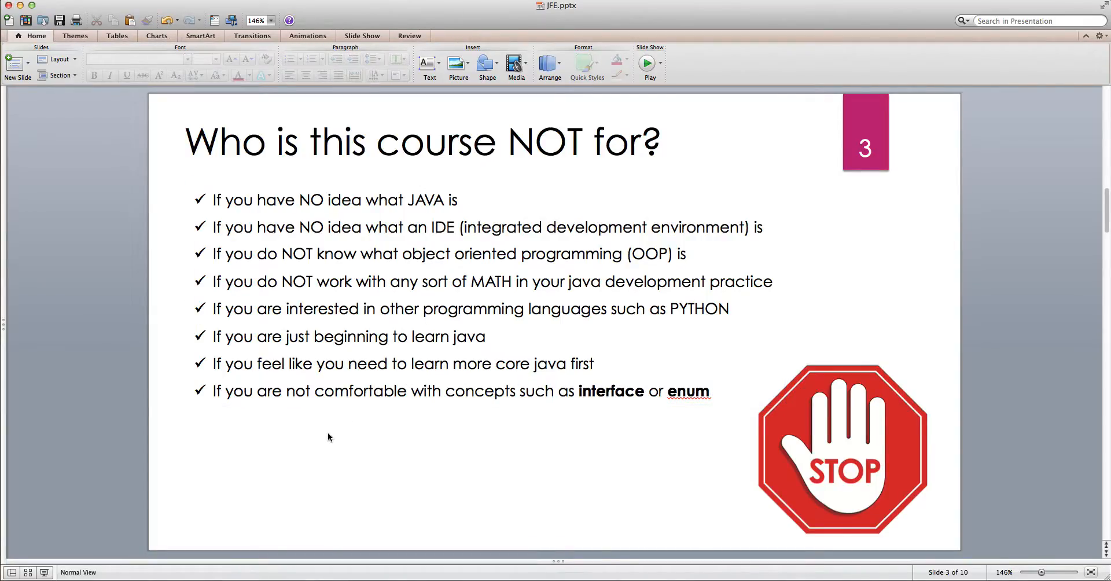
mouse_move(327, 434)
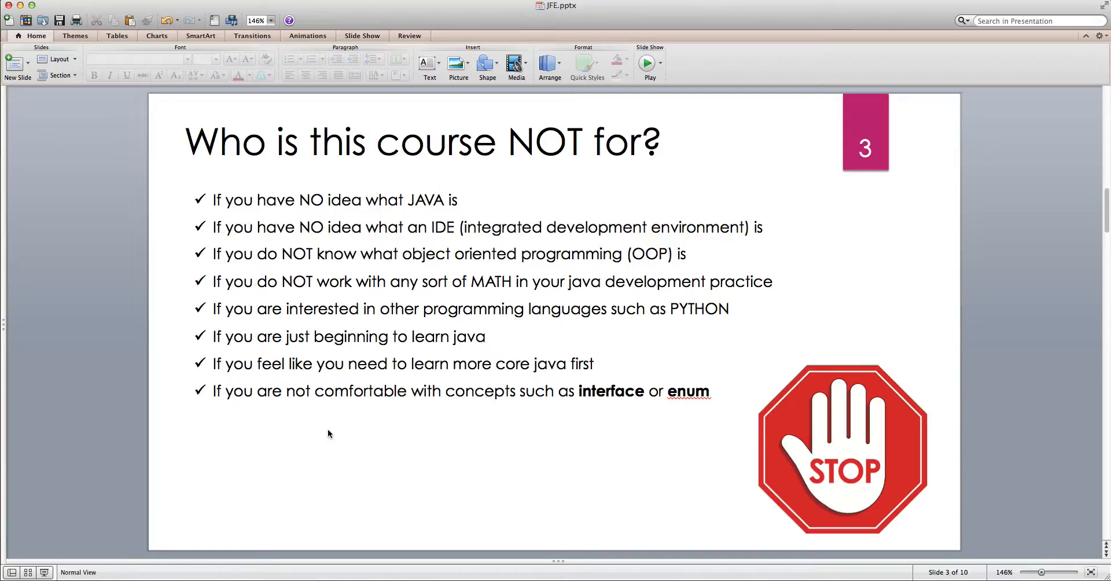
mouse_move(91, 336)
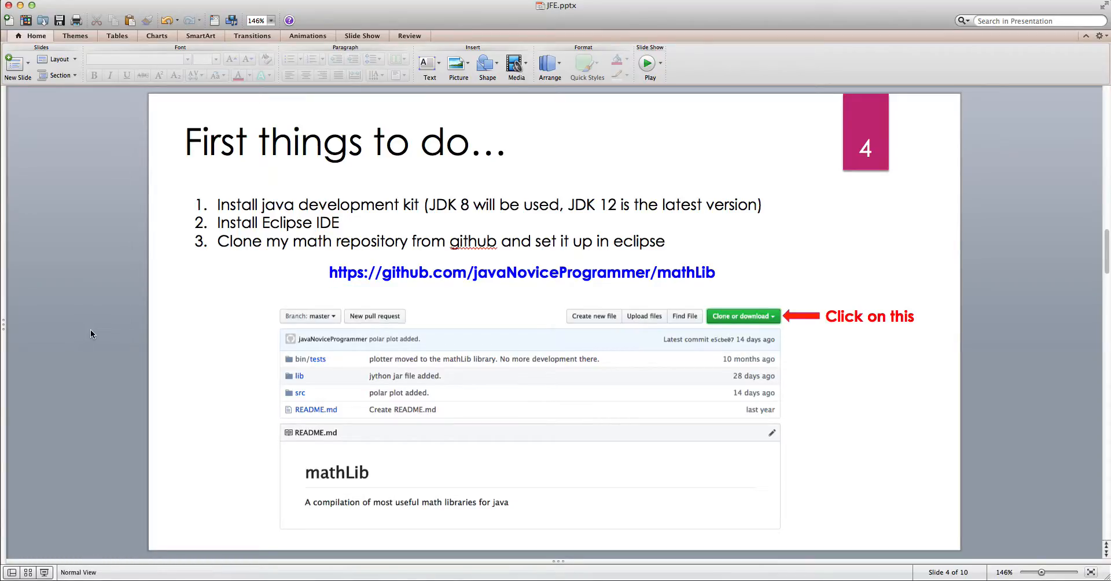
mouse_move(104, 316)
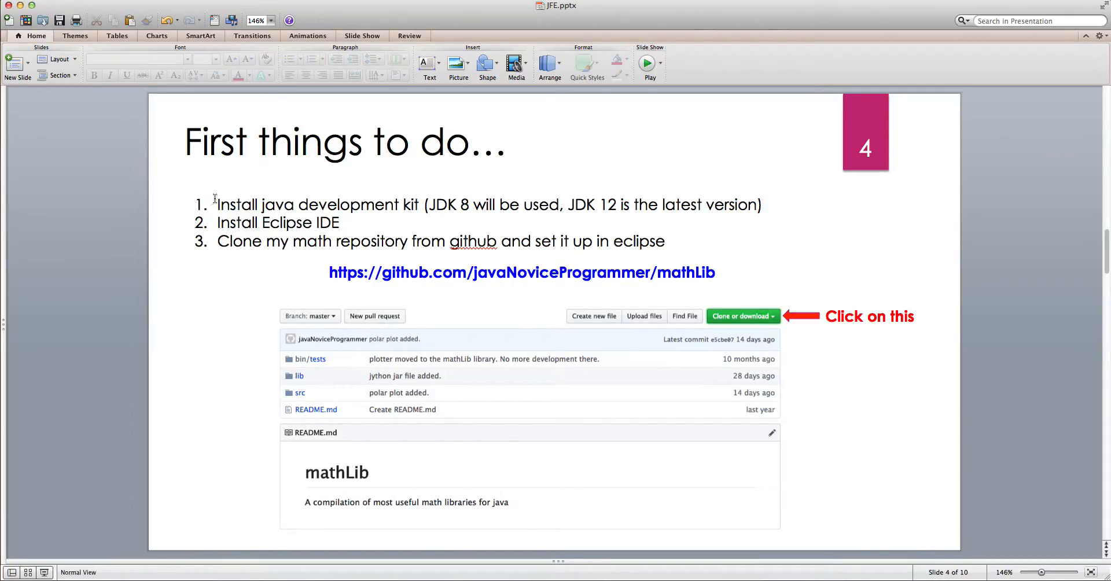
Step: Drag across the numbered list on slide 4, First things to do…
drag(219, 205, 400, 205)
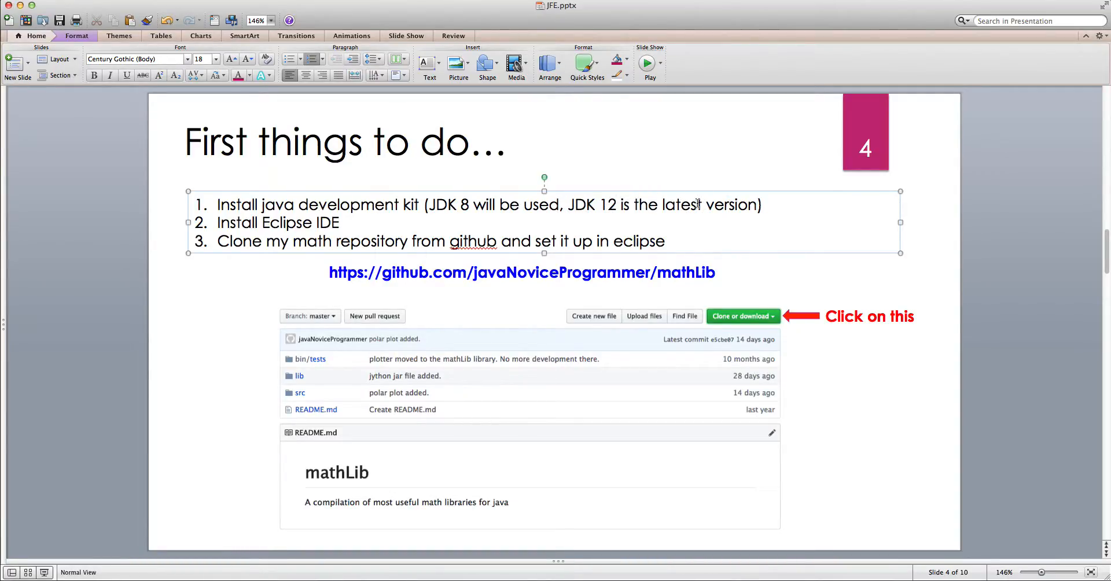
Step: Extend step 2 to read Install Eclipse IDE (intellij, netbeans, etc.)
double_click(444, 205)
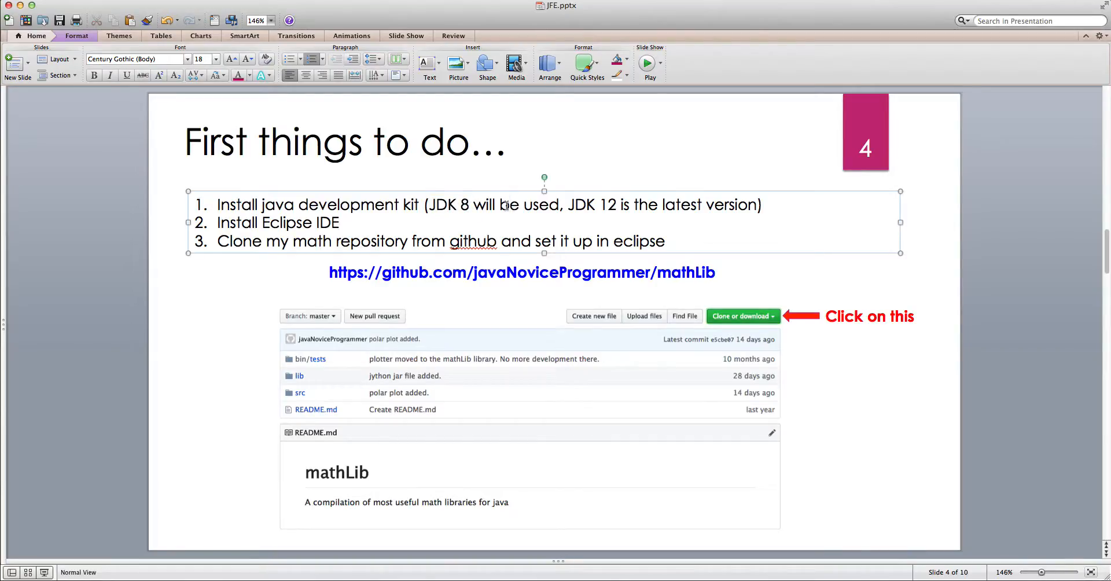
click(487, 205)
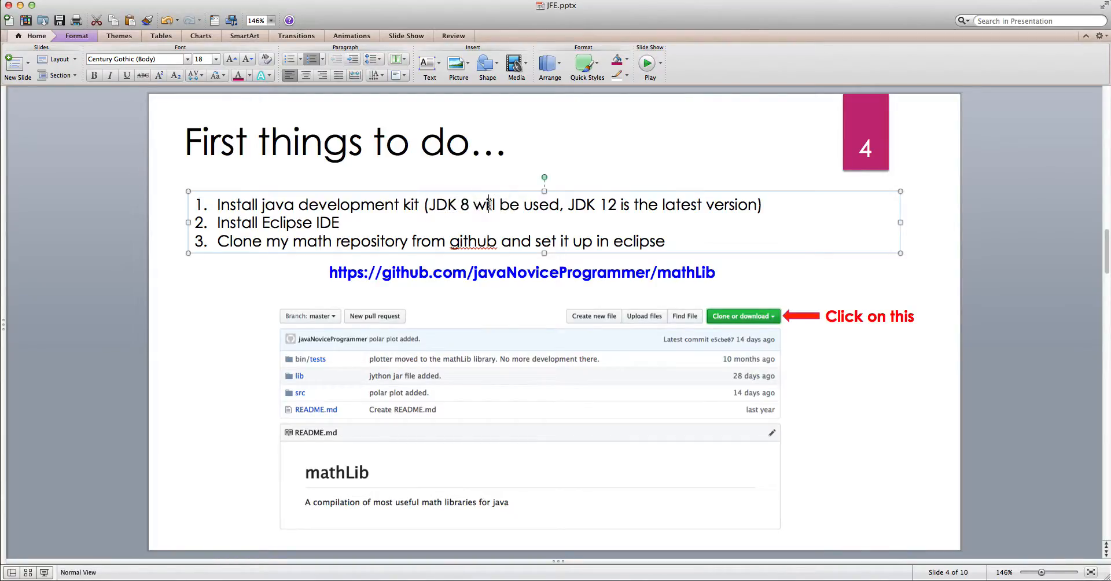
click(339, 222)
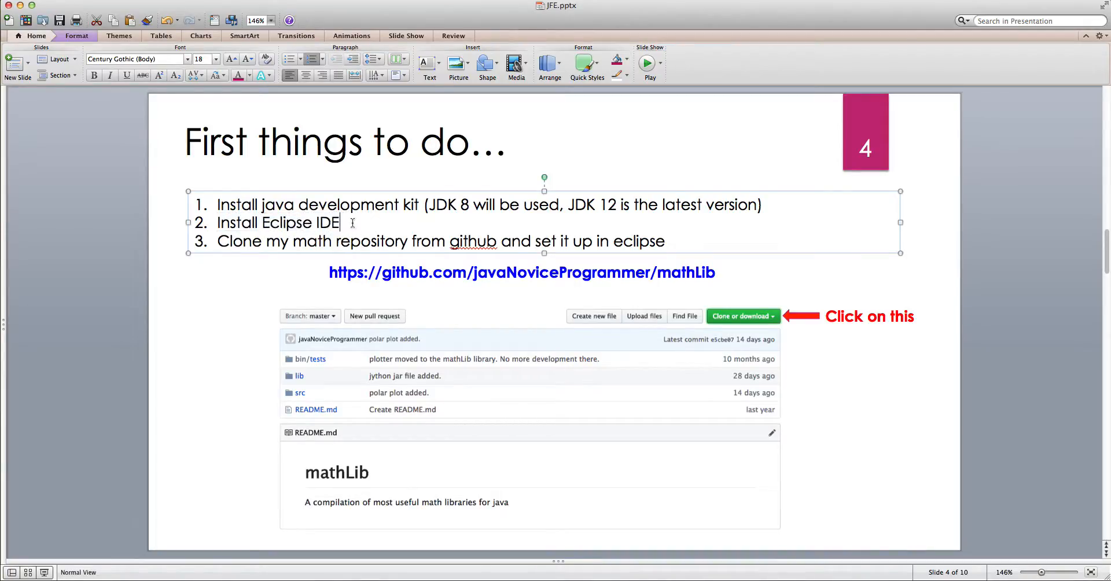
double_click(266, 222)
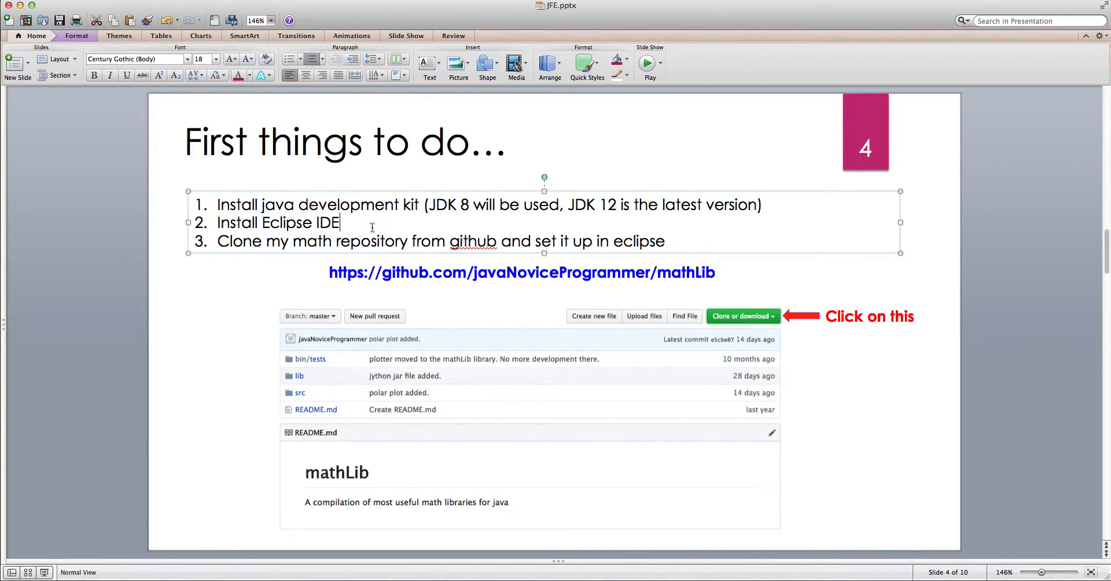
text(()
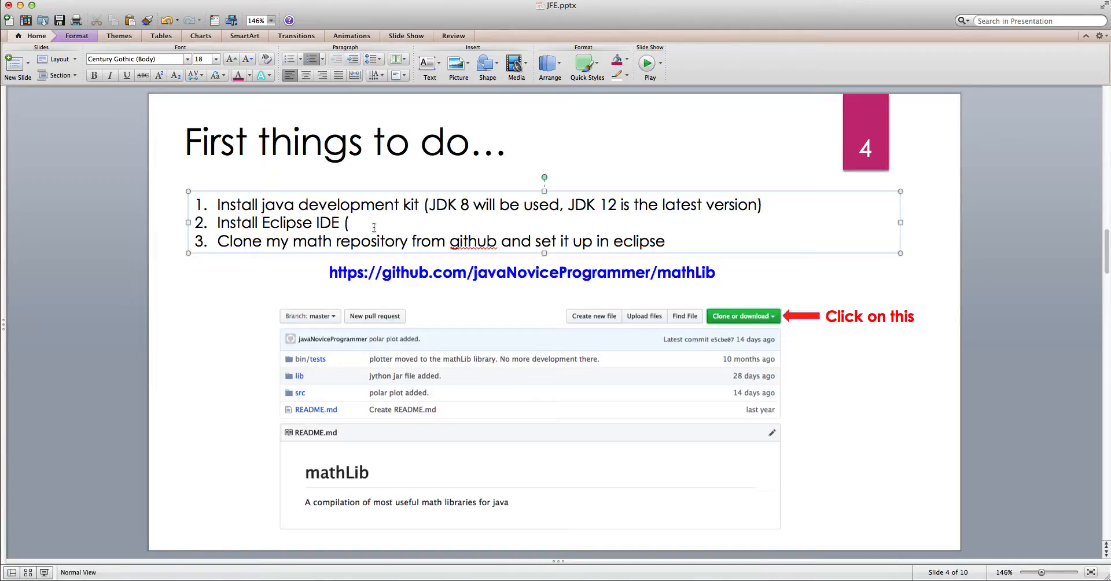
text(inteli)
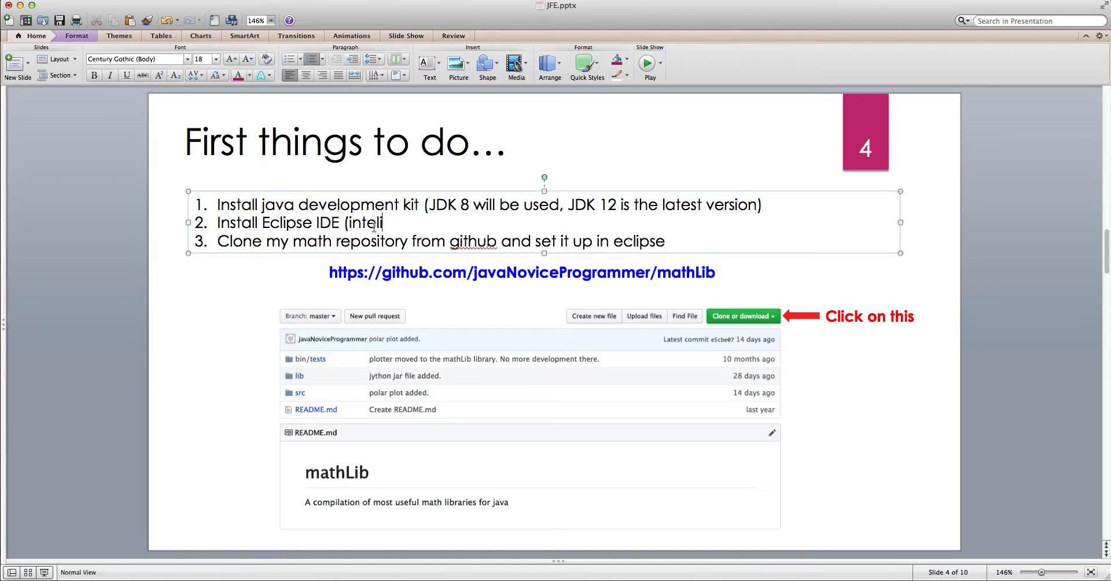
text(j, netbeans, etc)
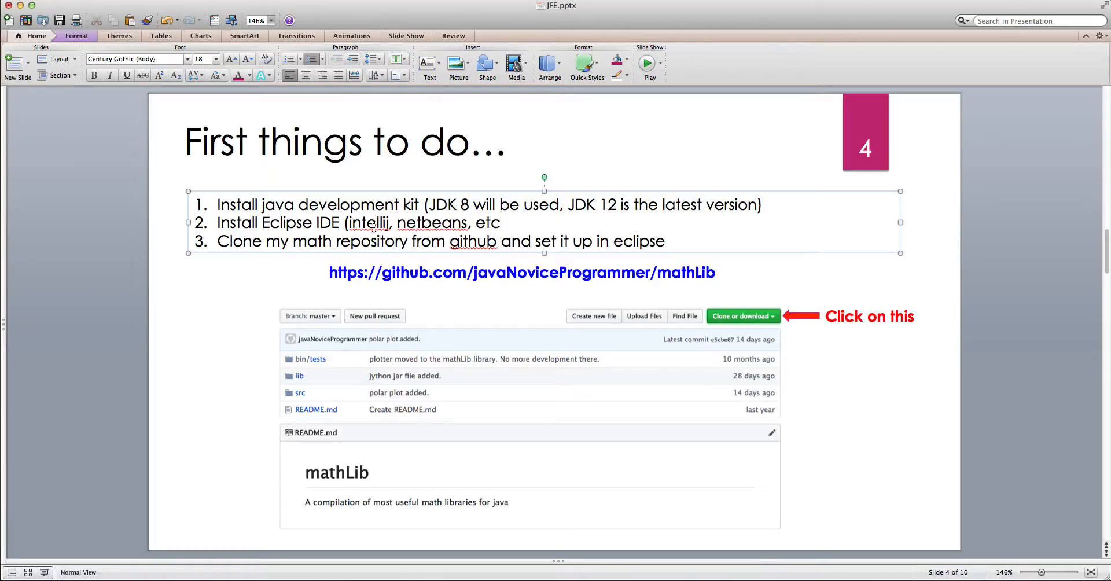
text())
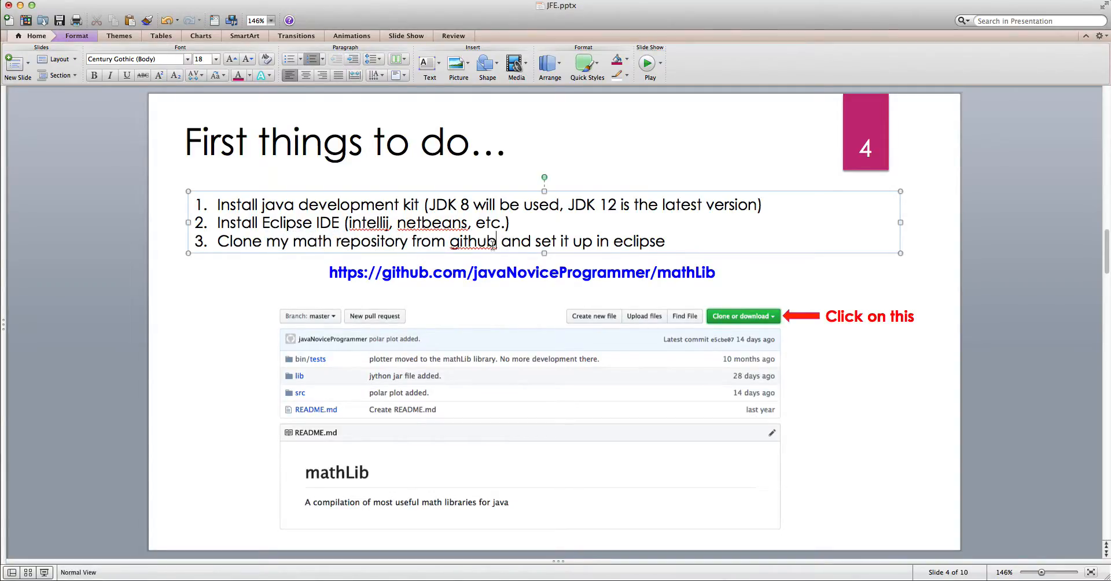
click(522, 272)
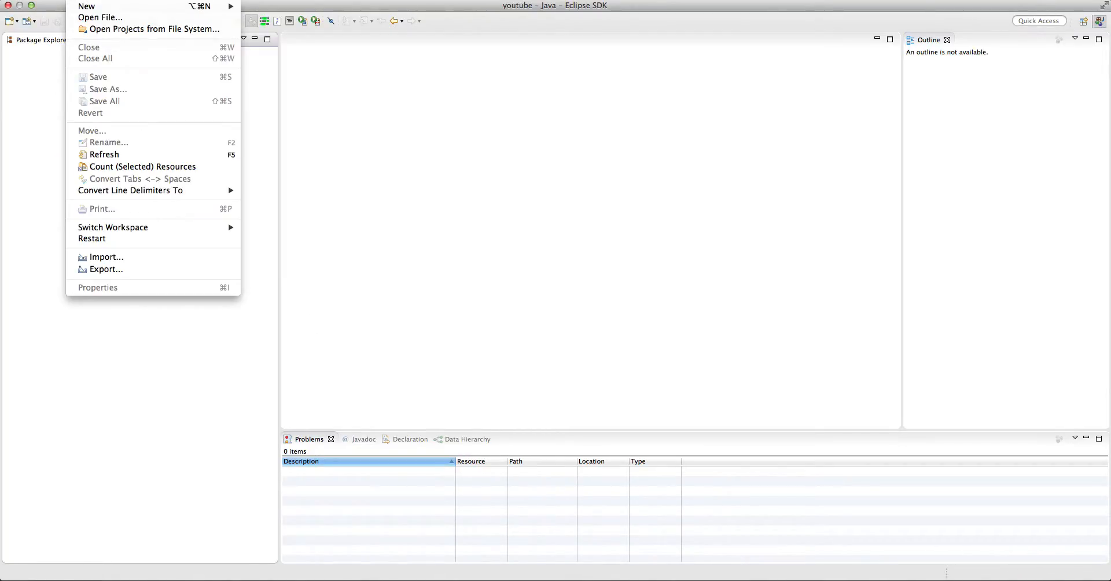
Step: Begin a Projects from Git import via File > Import > Git
click(104, 257)
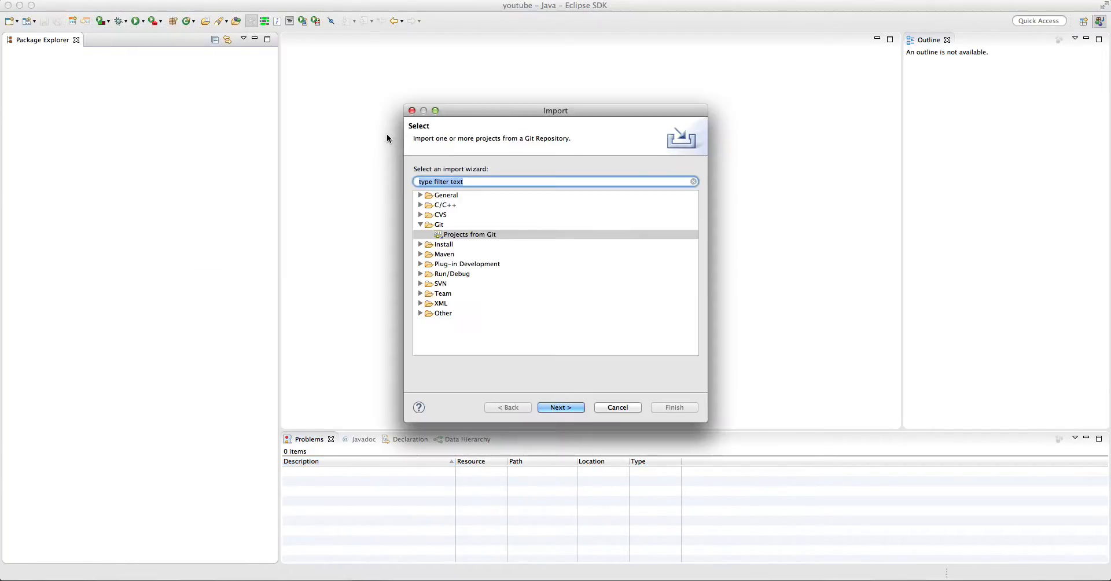
click(439, 225)
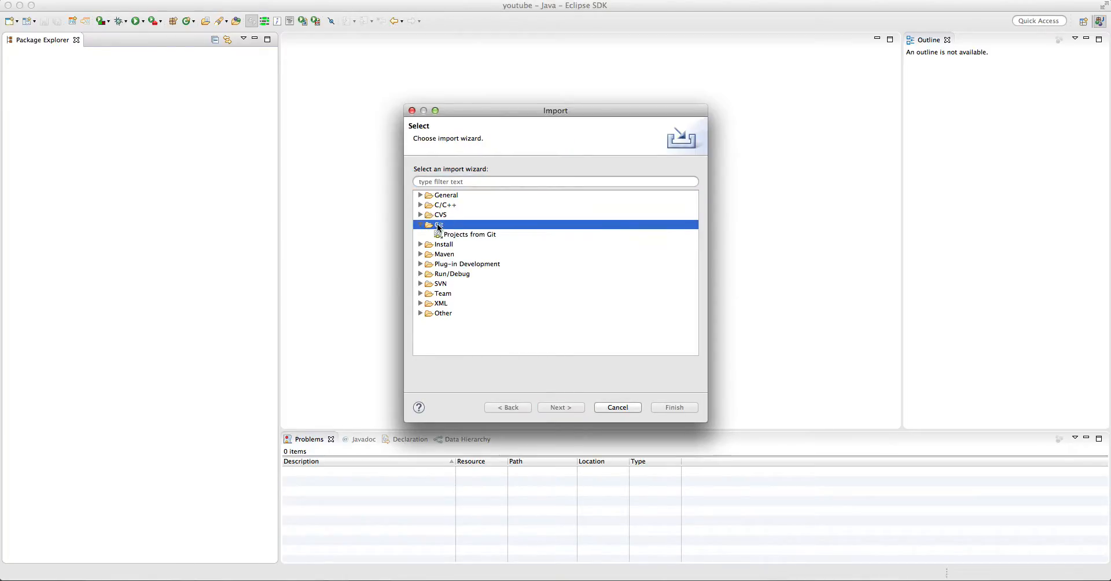
click(469, 234)
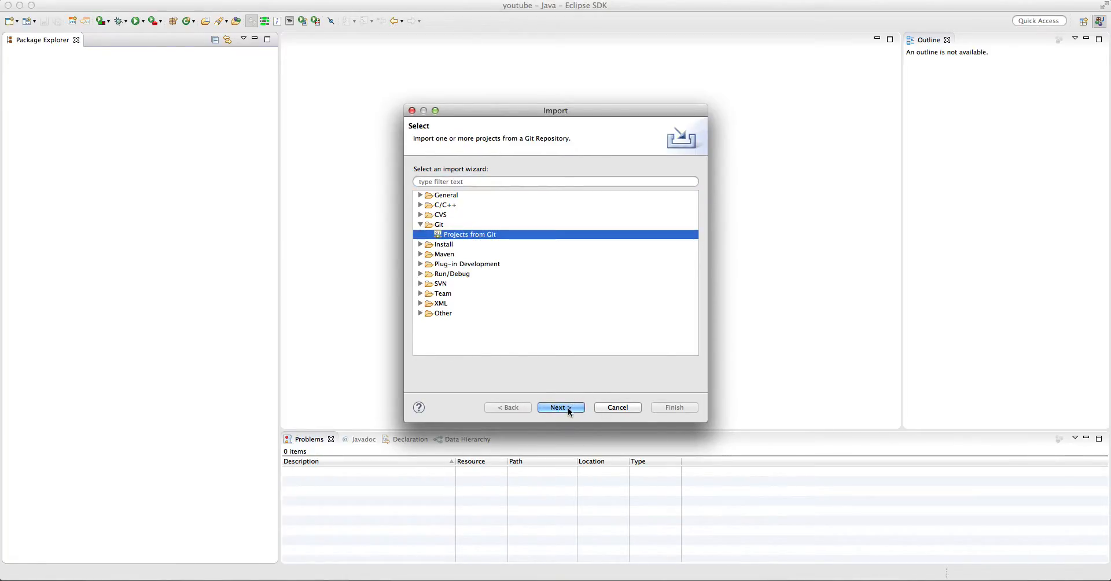
click(560, 406)
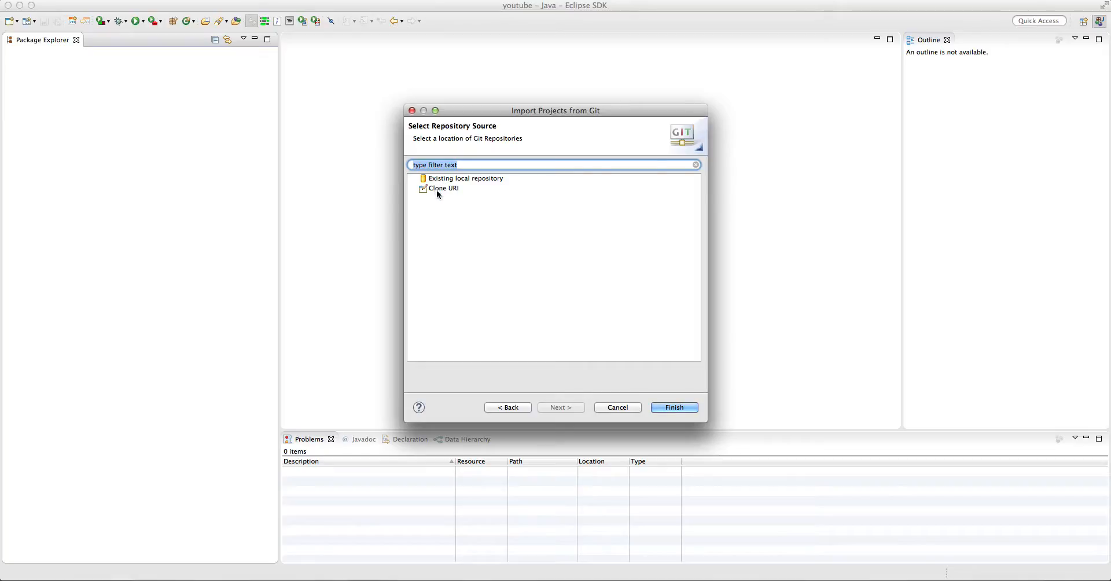
Step: Choose Clone URI with the mathLib GitHub address and leave User/Password empty
click(443, 188)
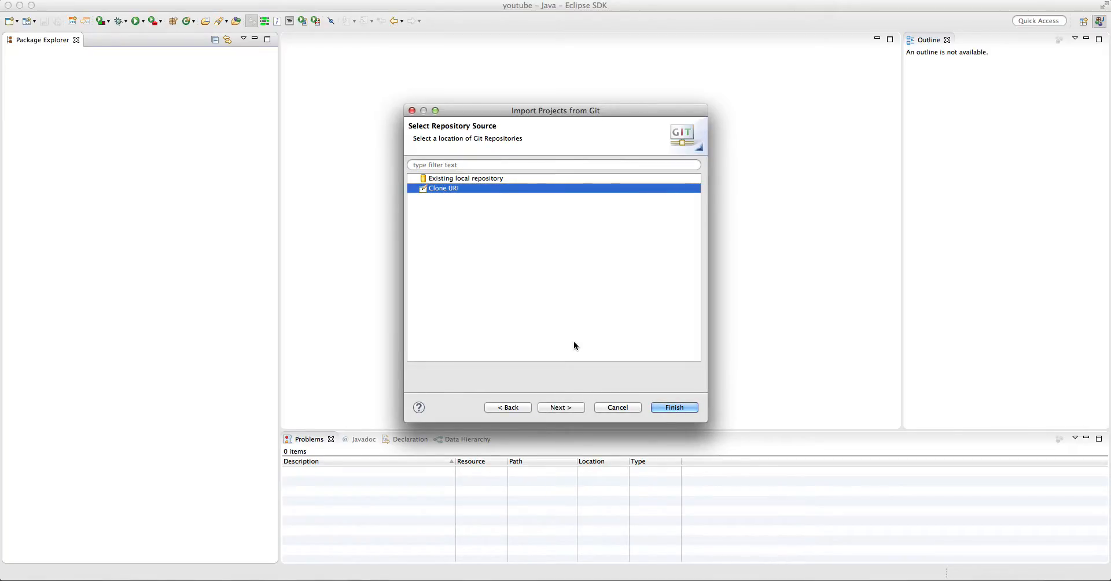
click(561, 407)
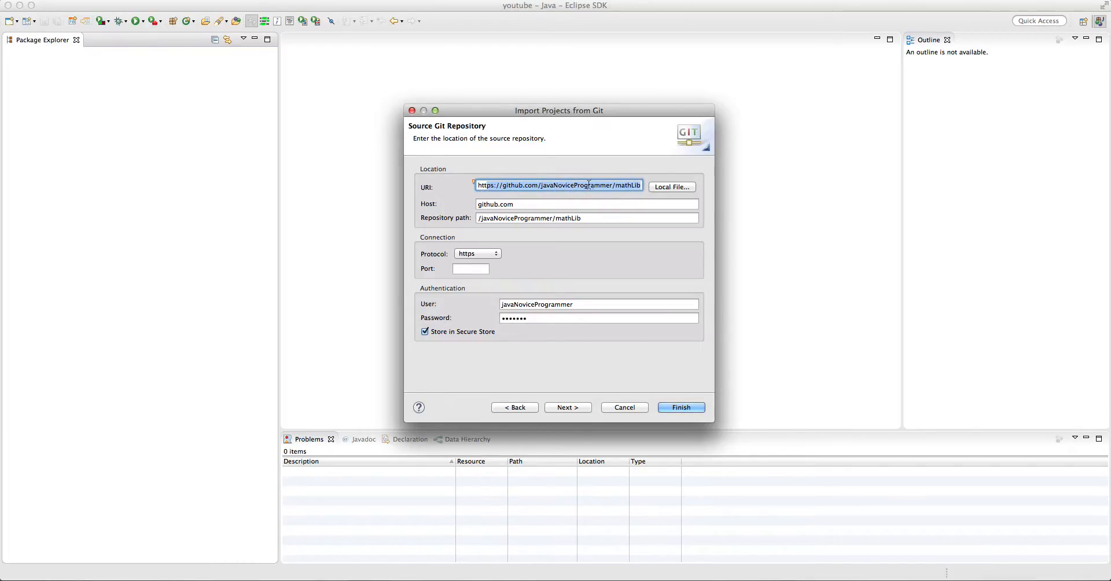
click(598, 304)
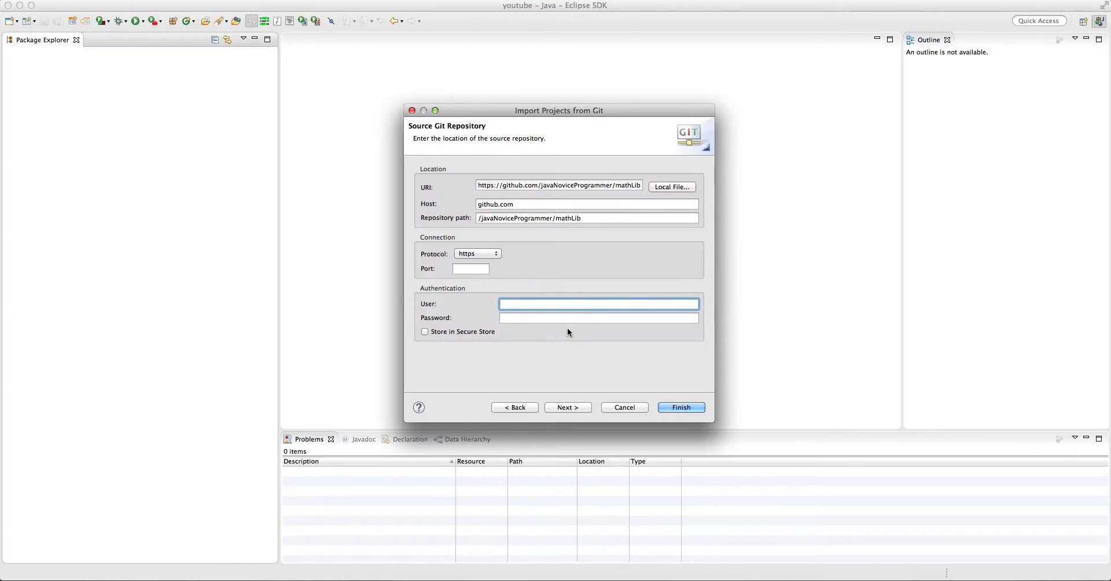
Step: Keep the master branch and set the destination to the youtube folder on the Desktop
click(568, 406)
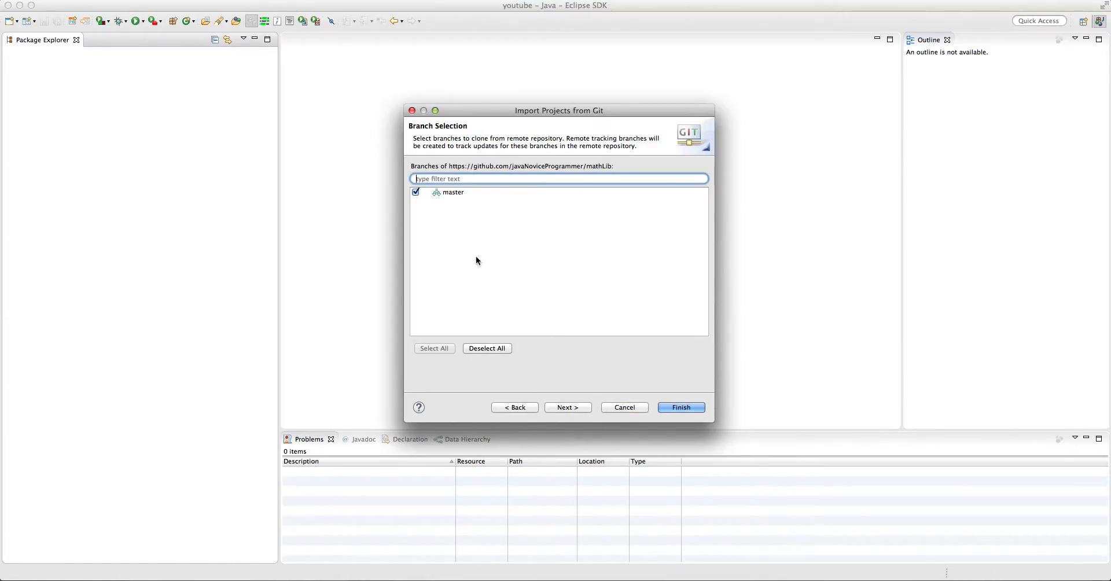
click(568, 406)
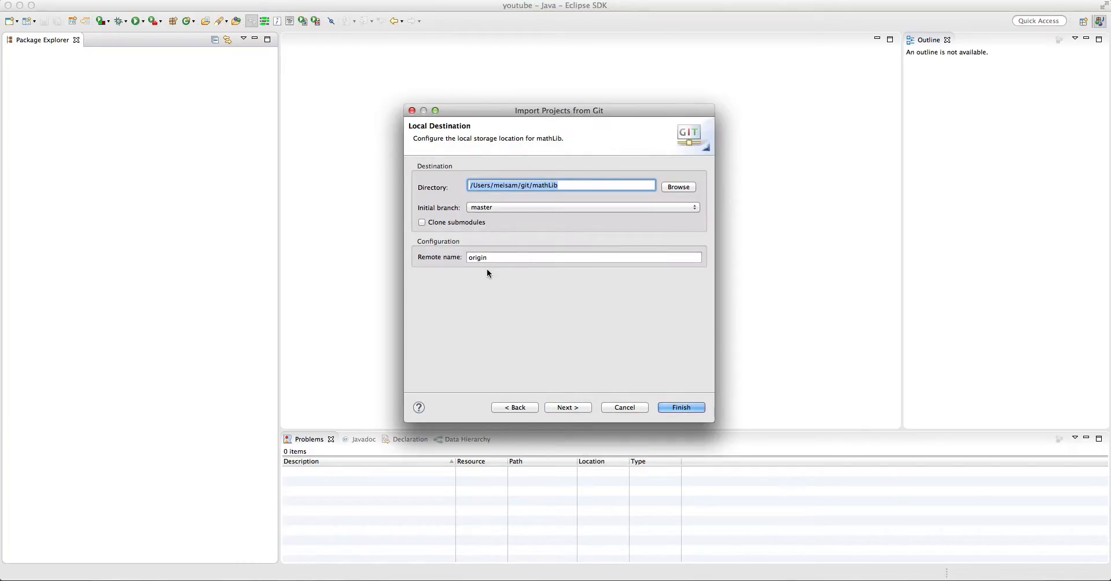
mouse_move(564, 213)
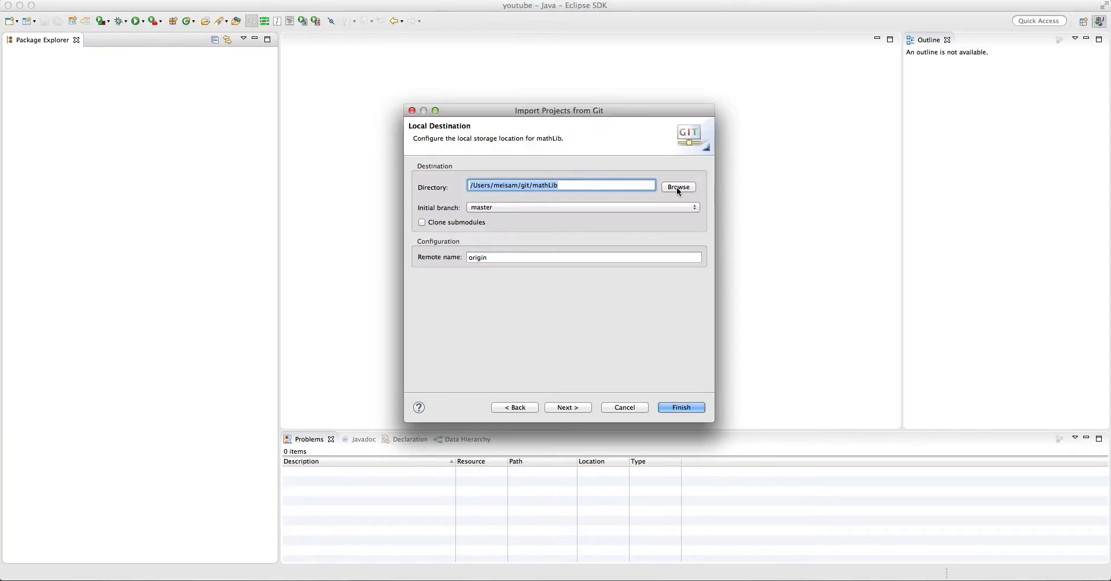
click(678, 186)
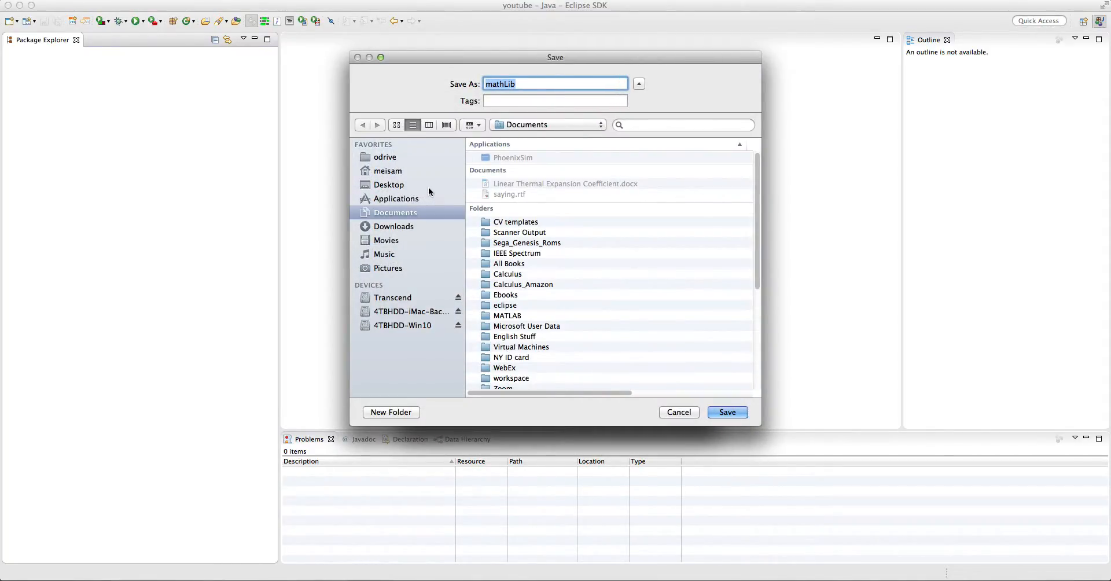
click(389, 184)
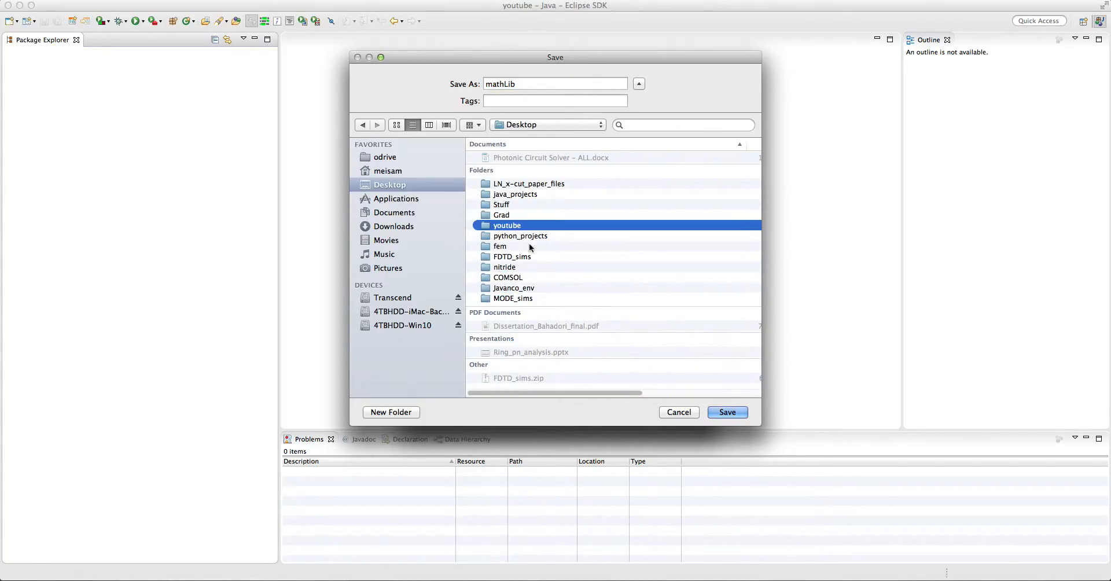
click(727, 412)
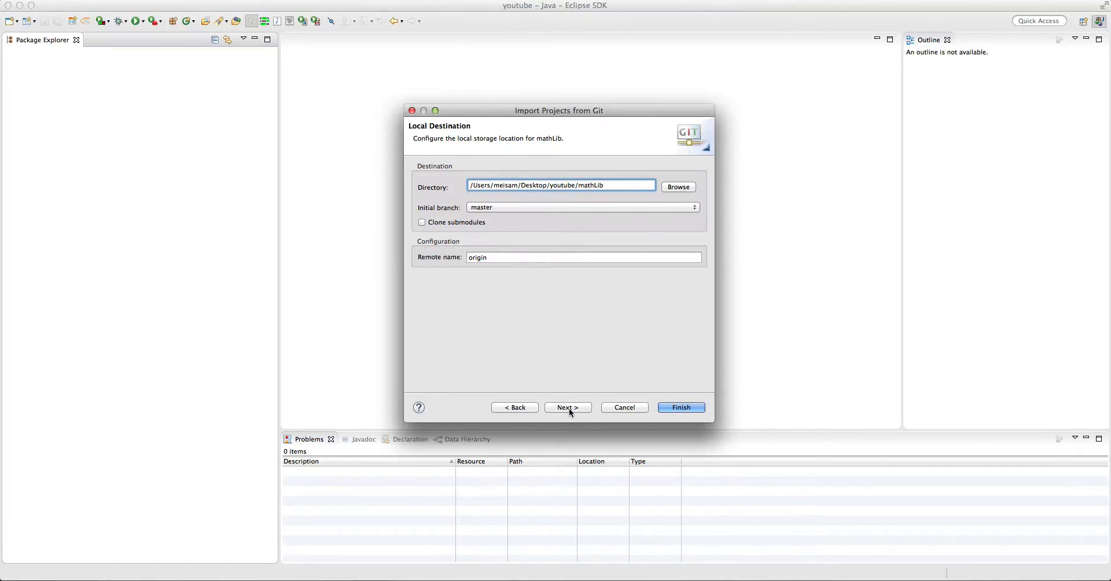
Step: Run the clone, then choose Import existing Eclipse projects
click(567, 406)
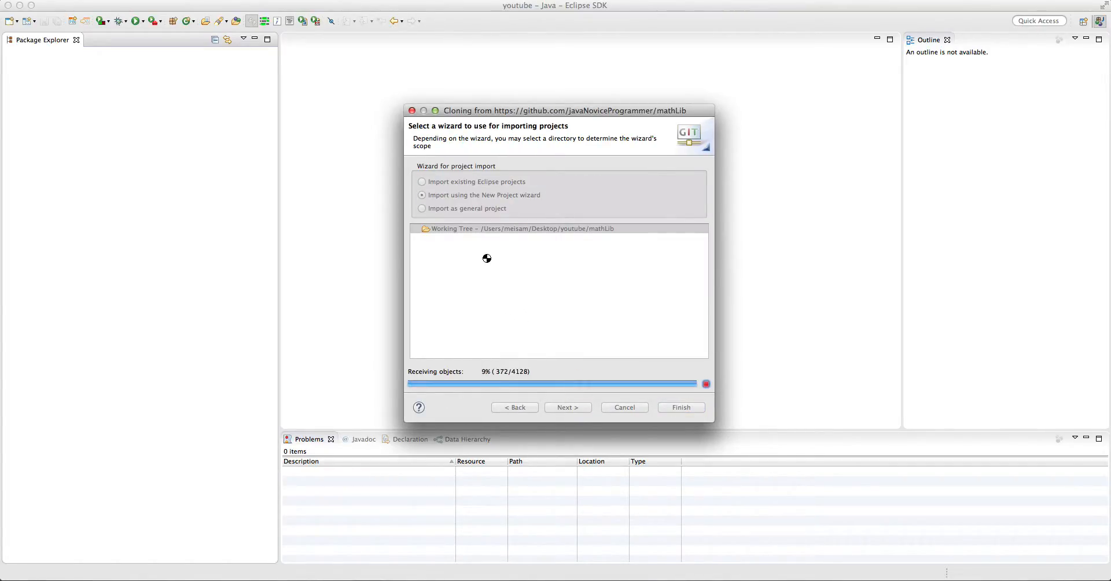
mouse_move(474, 270)
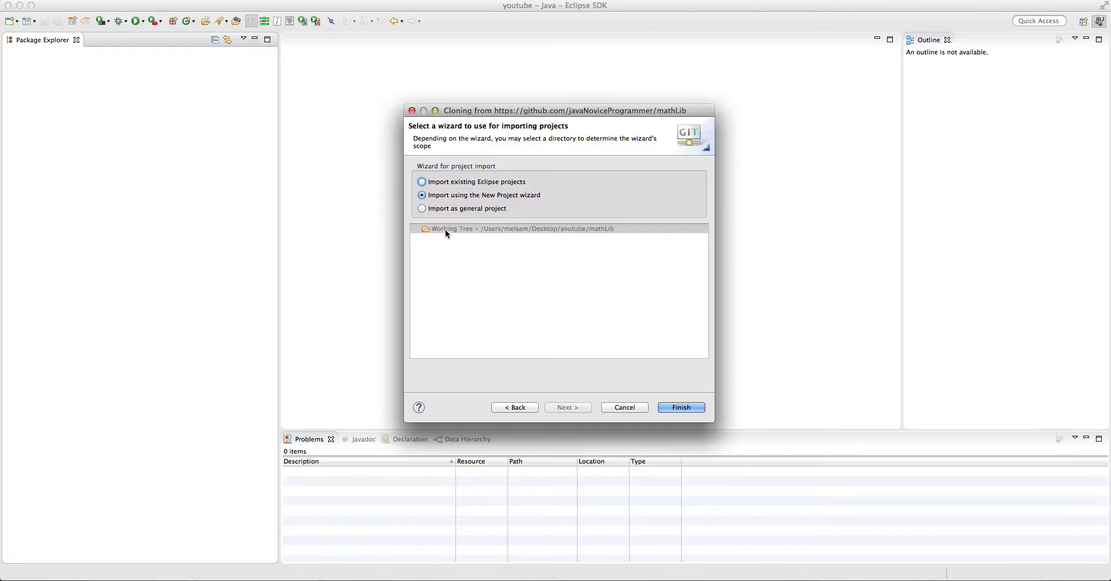
click(421, 182)
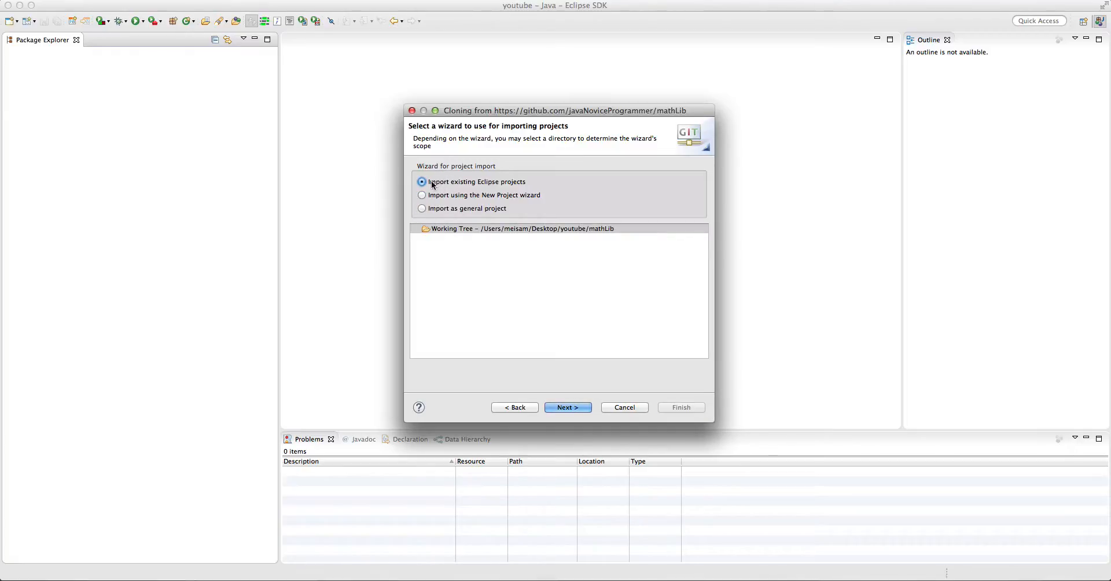
mouse_move(421, 218)
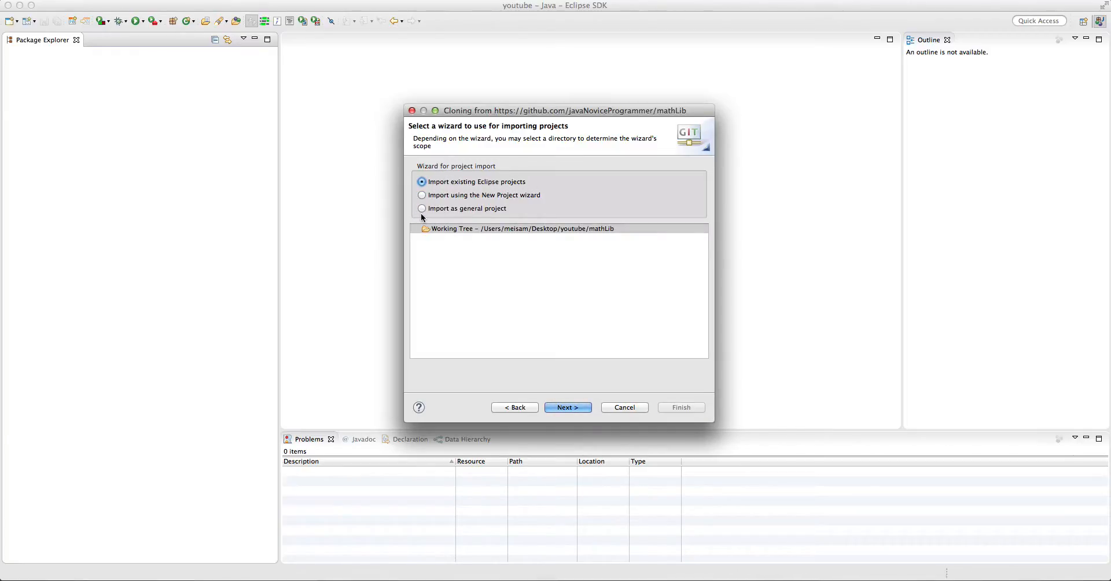
Step: Finish the wizard so mathLib lands in the workspace
click(567, 406)
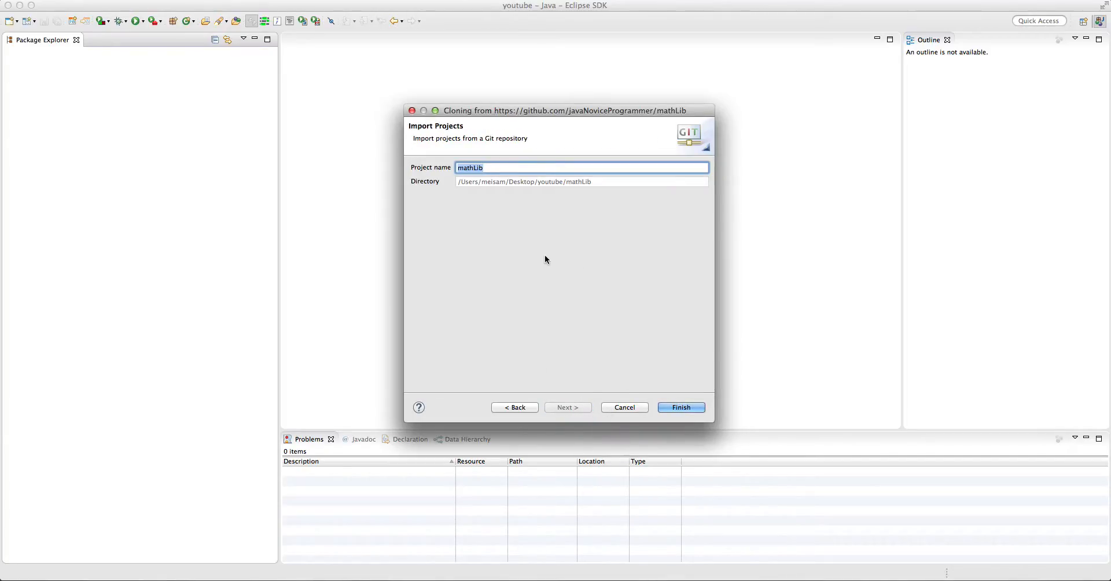
mouse_move(523, 237)
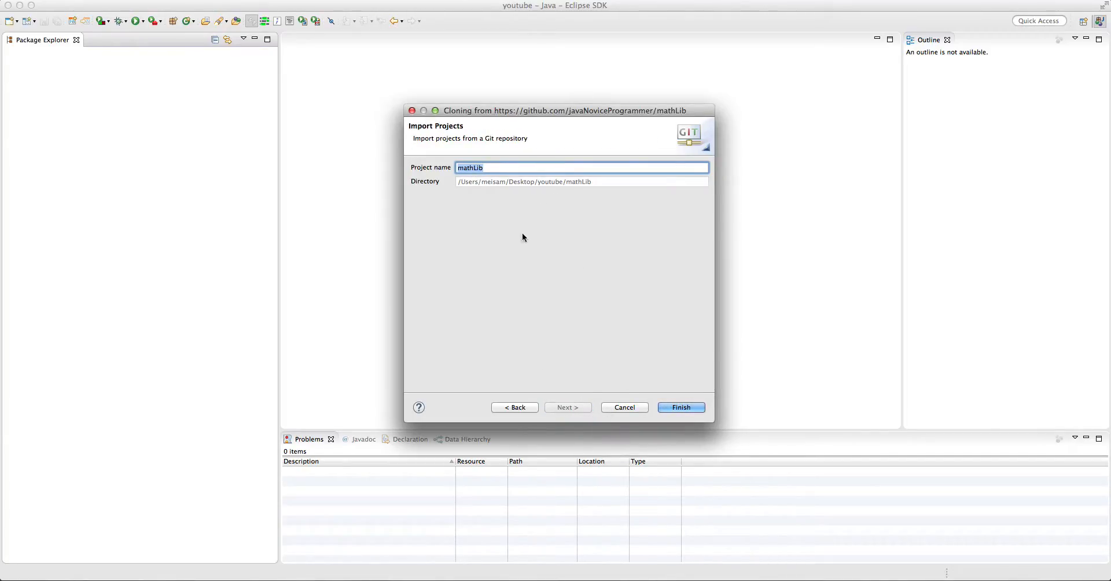
click(680, 406)
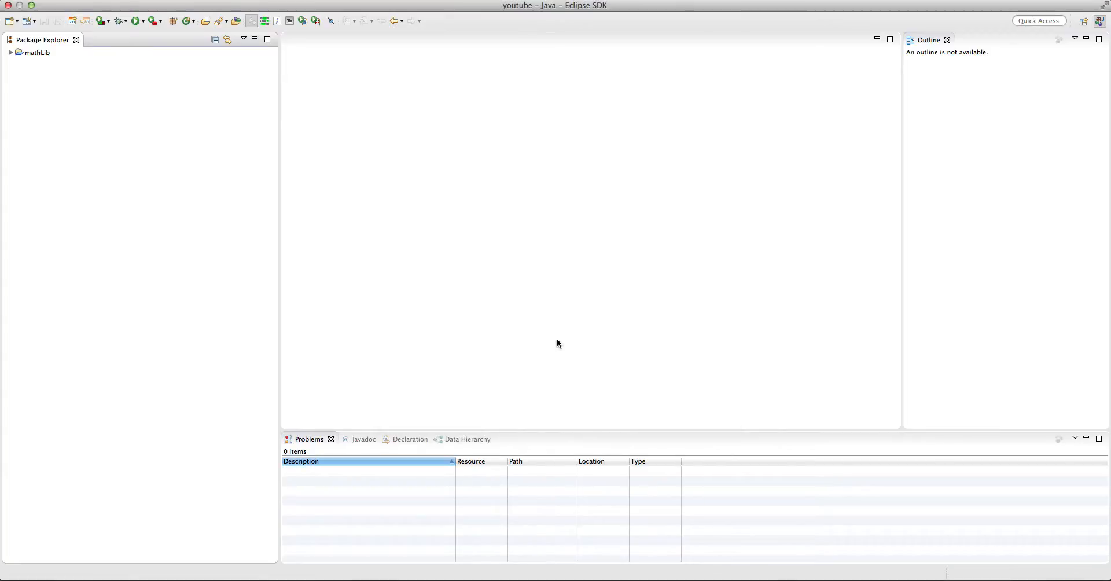
Step: Expand mathLib, src and the mathLib package in Package Explorer, then collapse them
click(10, 52)
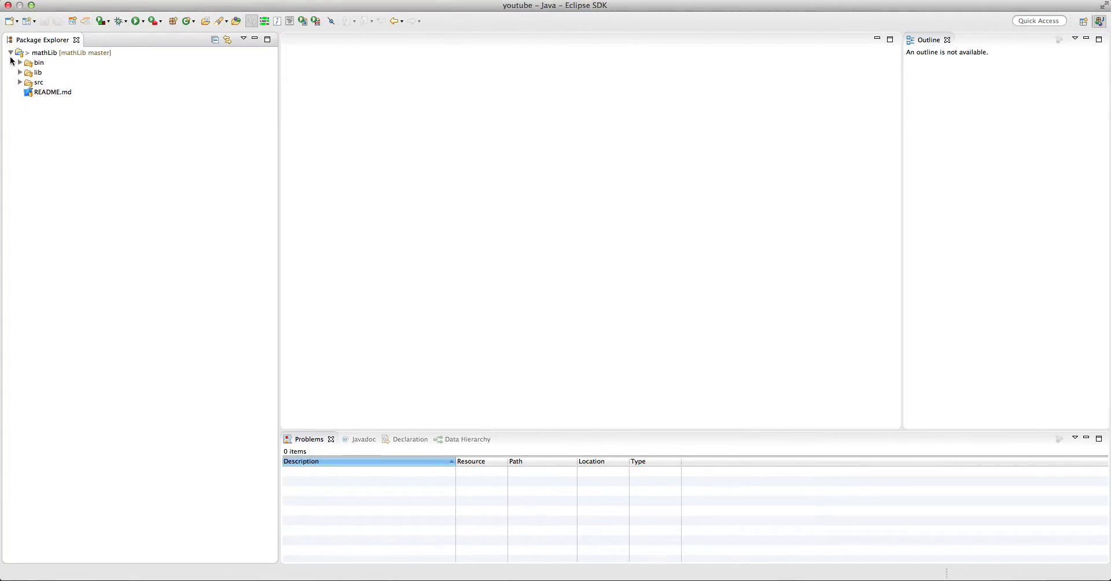
click(21, 82)
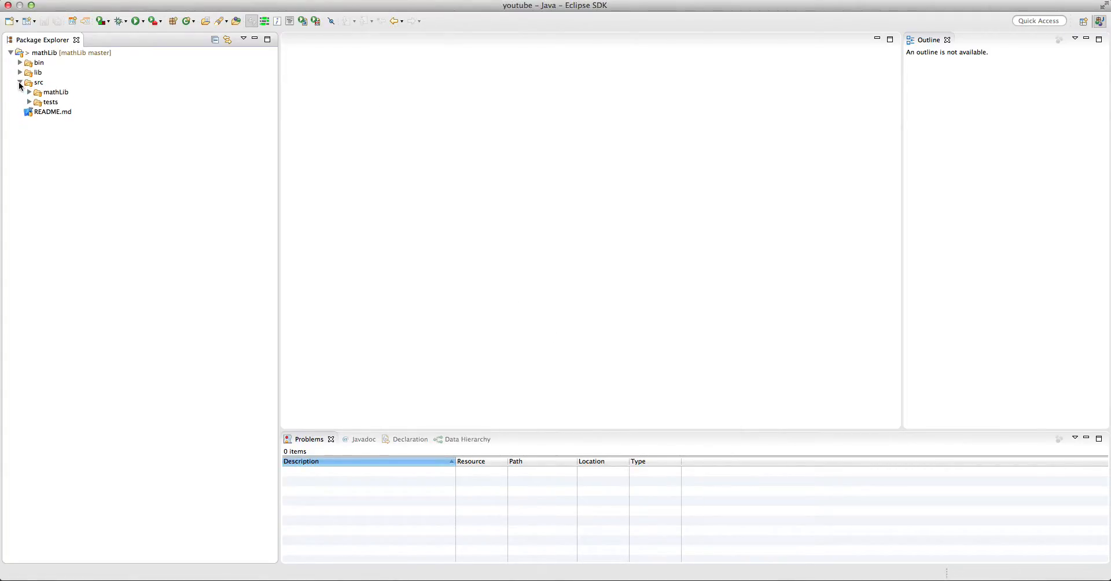
click(39, 93)
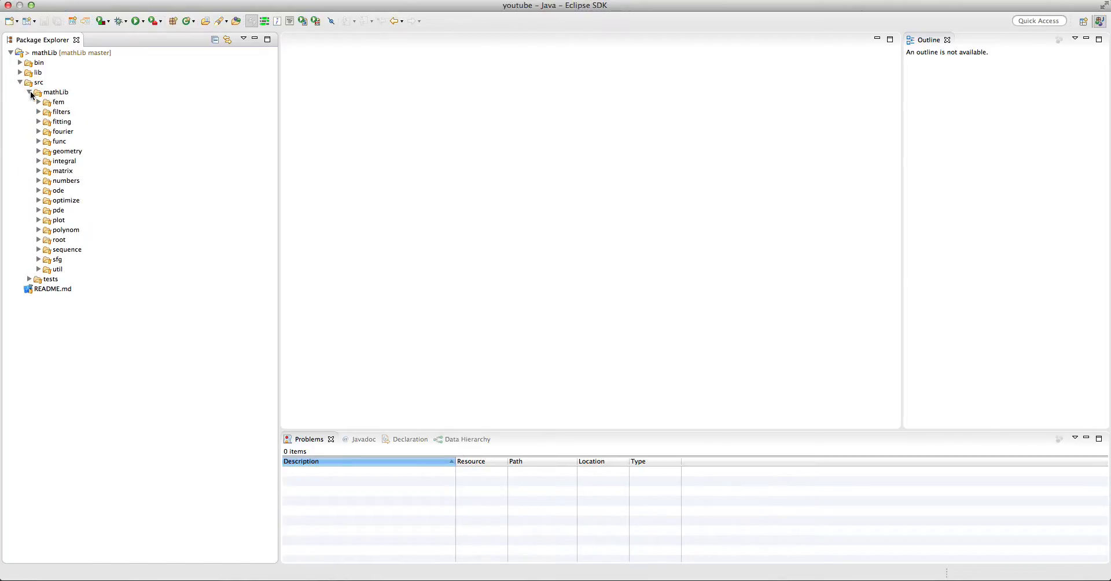
click(30, 93)
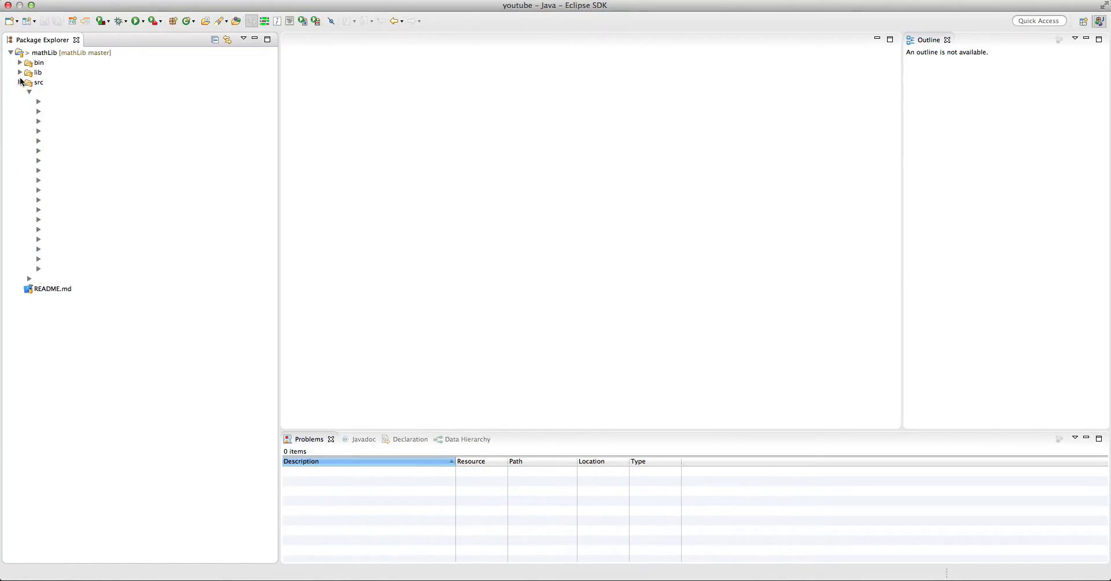
Step: Delete the mathLib project from the workspace without deleting its contents on disk
right_click(57, 52)
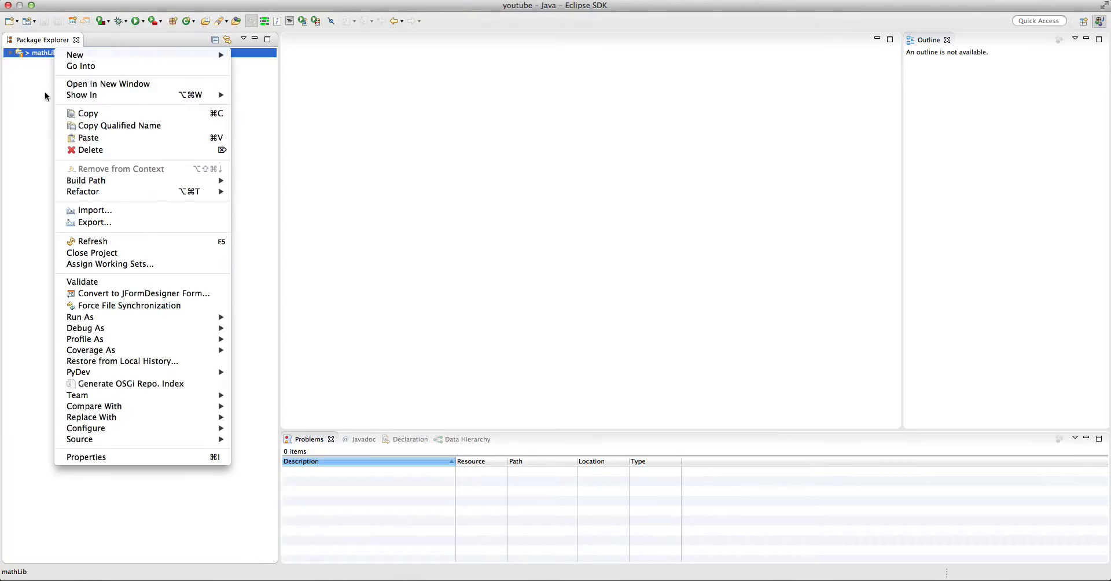
mouse_move(91, 150)
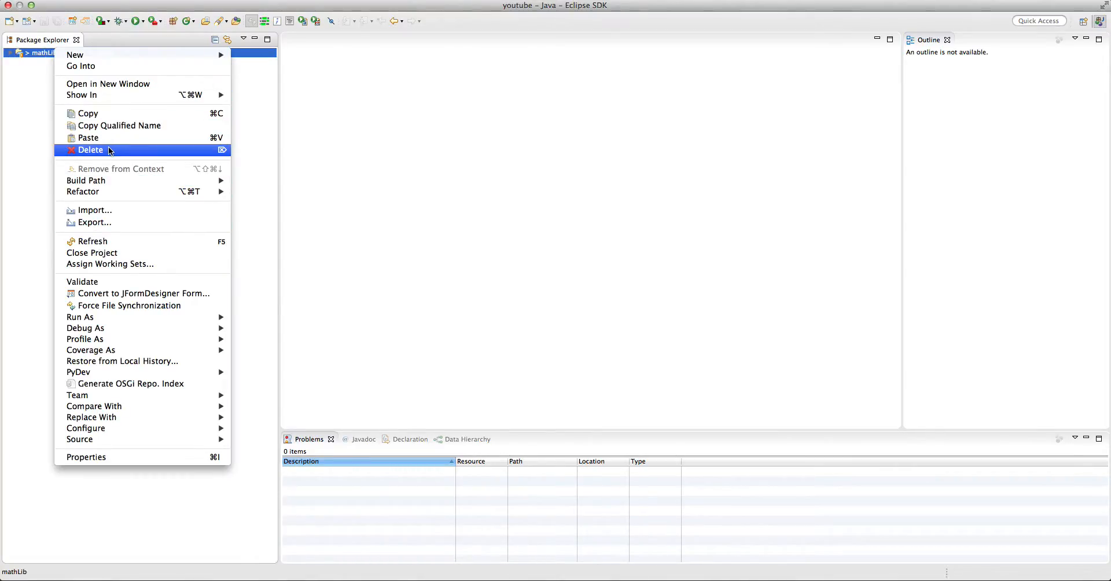
click(90, 149)
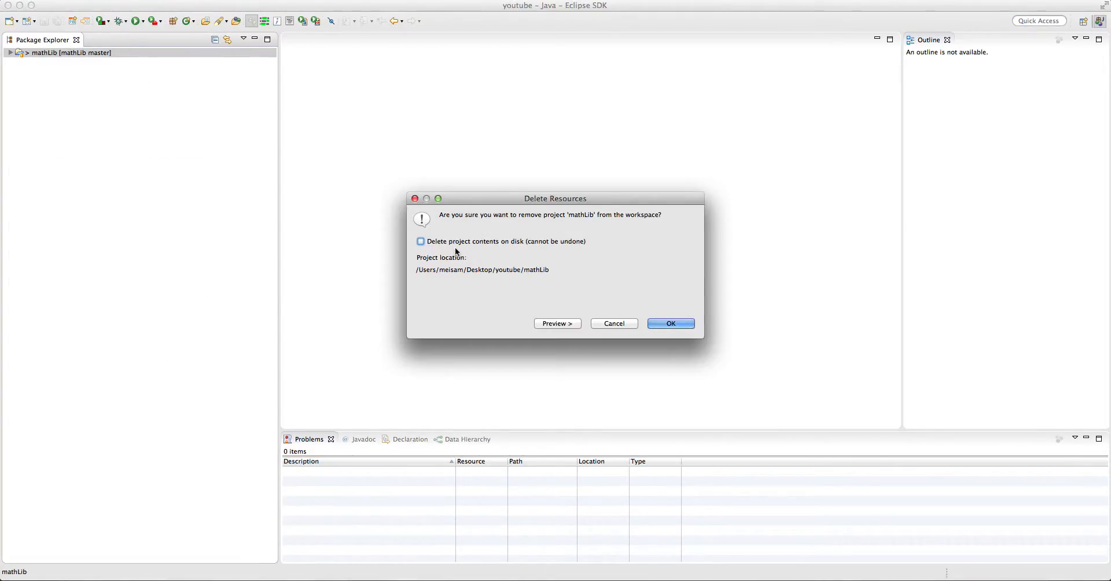
click(671, 323)
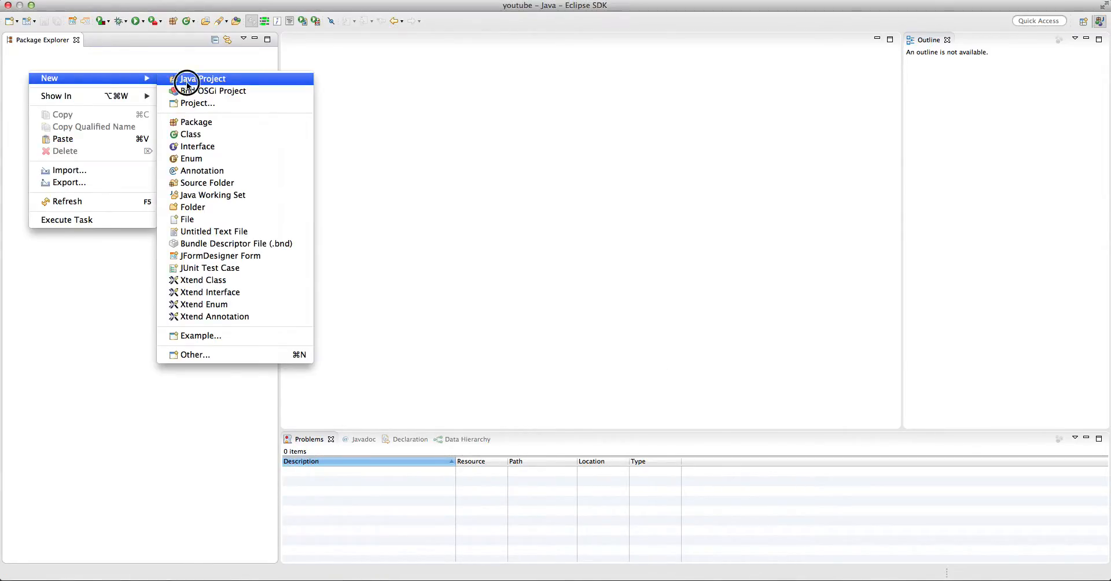
Step: Start a New Java Project using the cloned /Users/meisam/Desktop/youtube/mathLib folder as its location
click(201, 79)
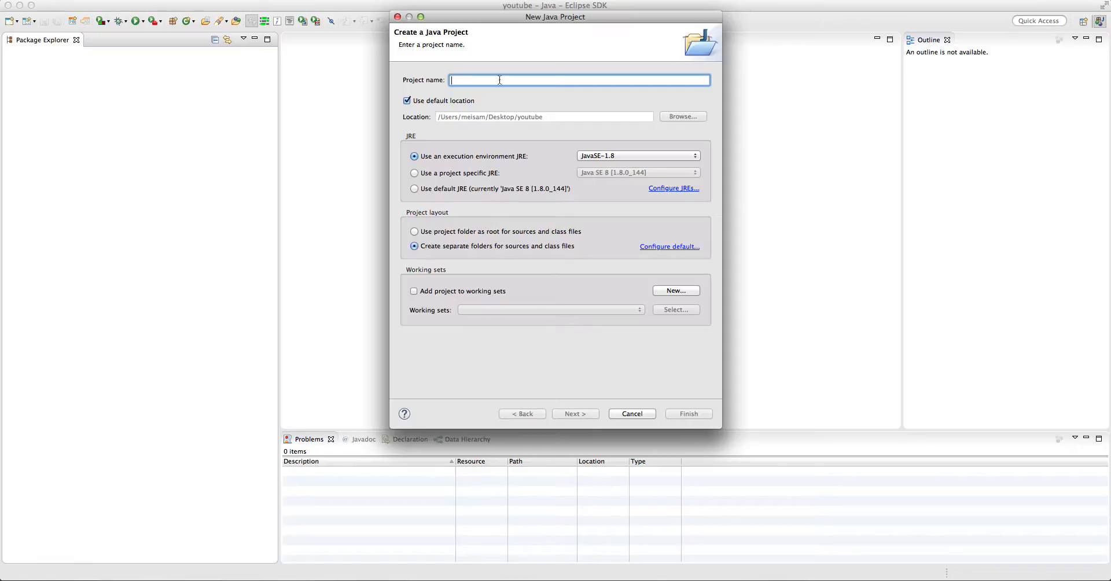
click(682, 116)
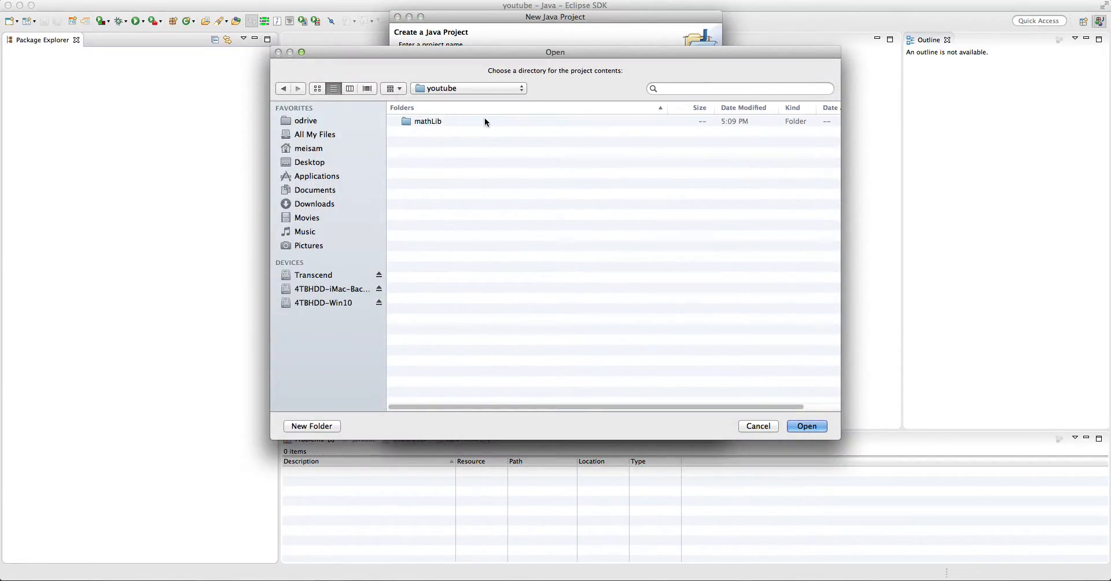
click(805, 426)
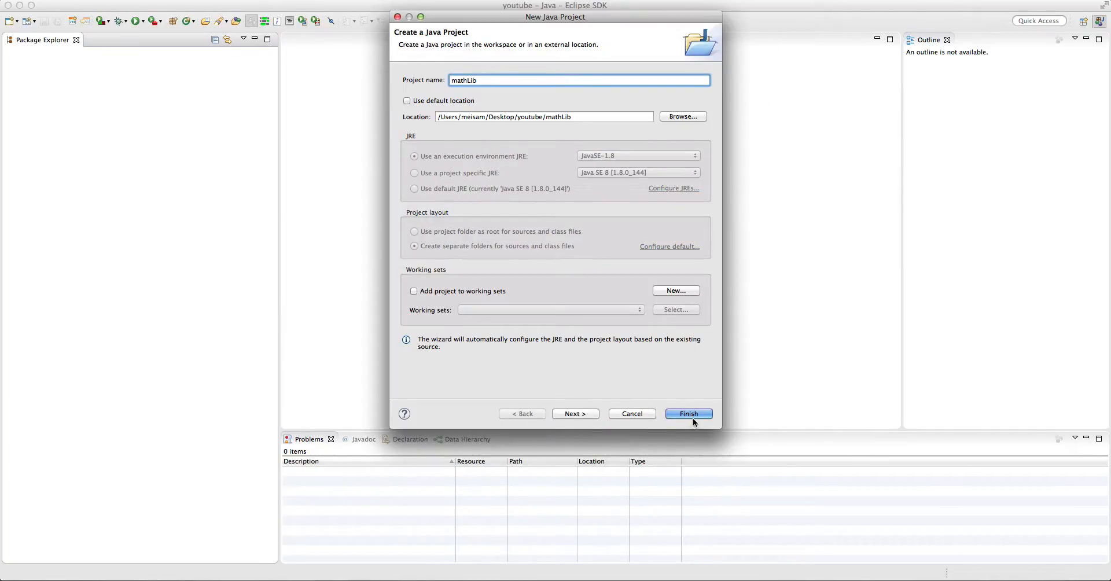
mouse_move(608, 152)
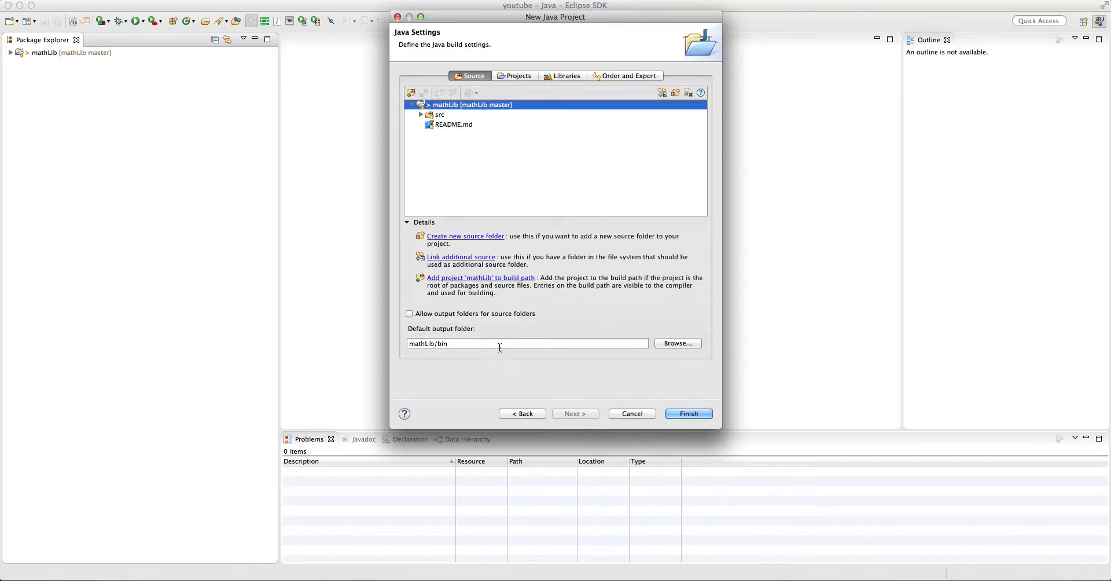
Step: Review the output folder, Projects and Order and Export settings, then finish creating mathLib
click(527, 344)
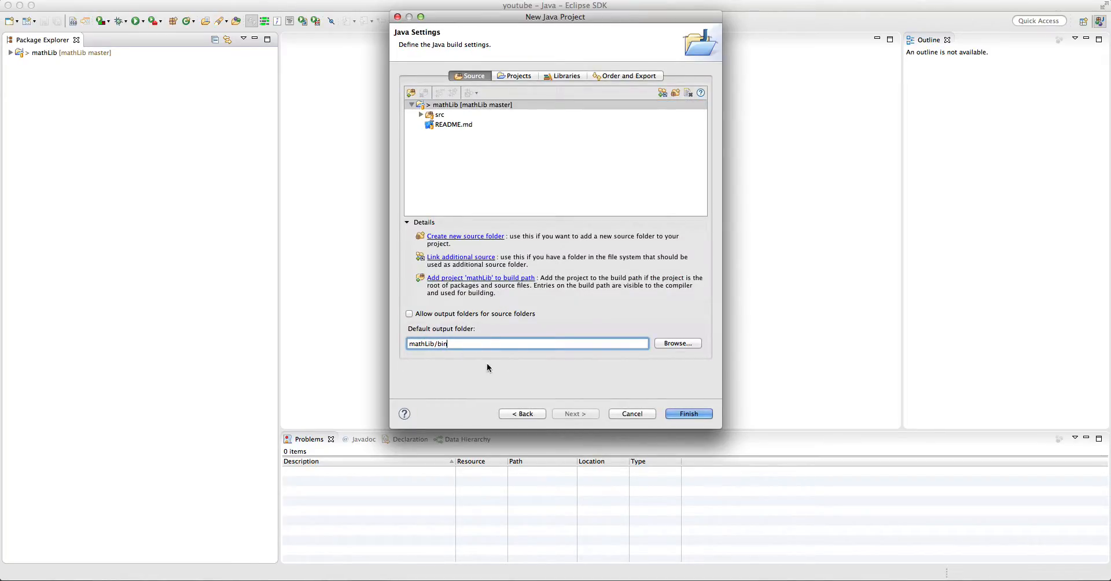
click(519, 76)
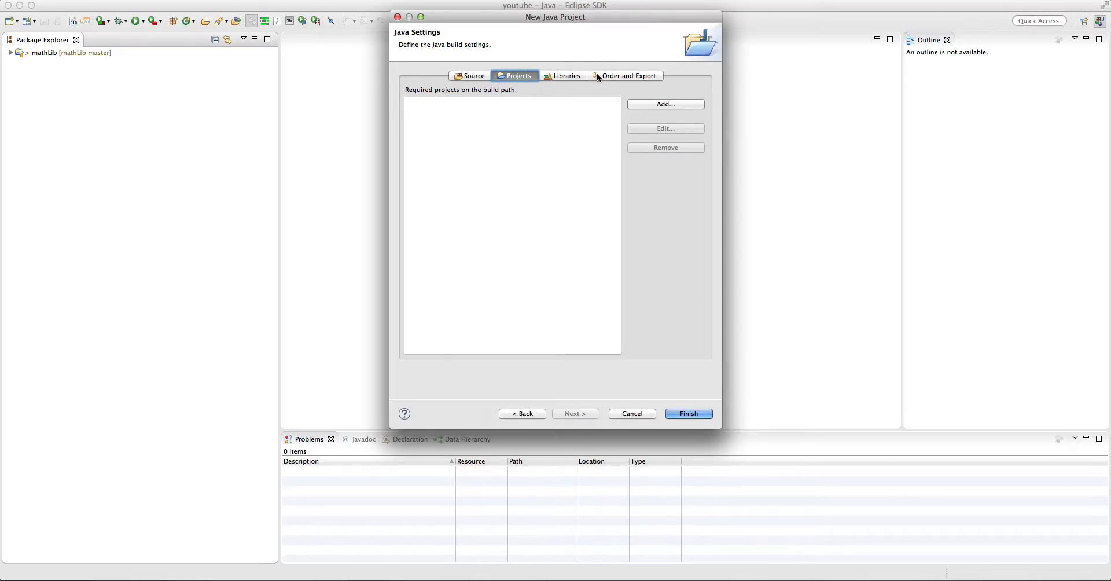
click(628, 77)
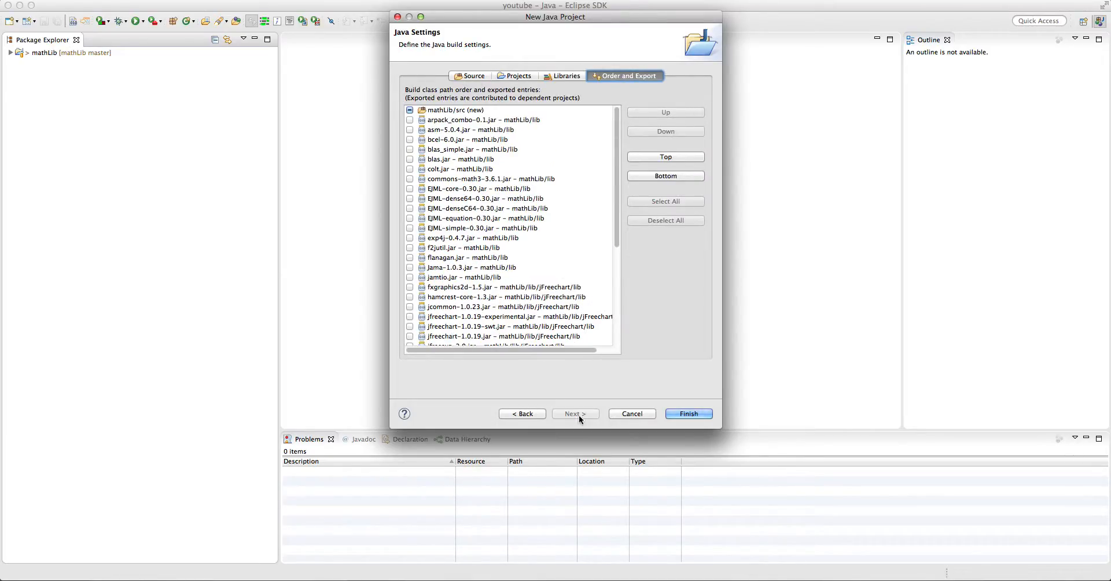
click(688, 414)
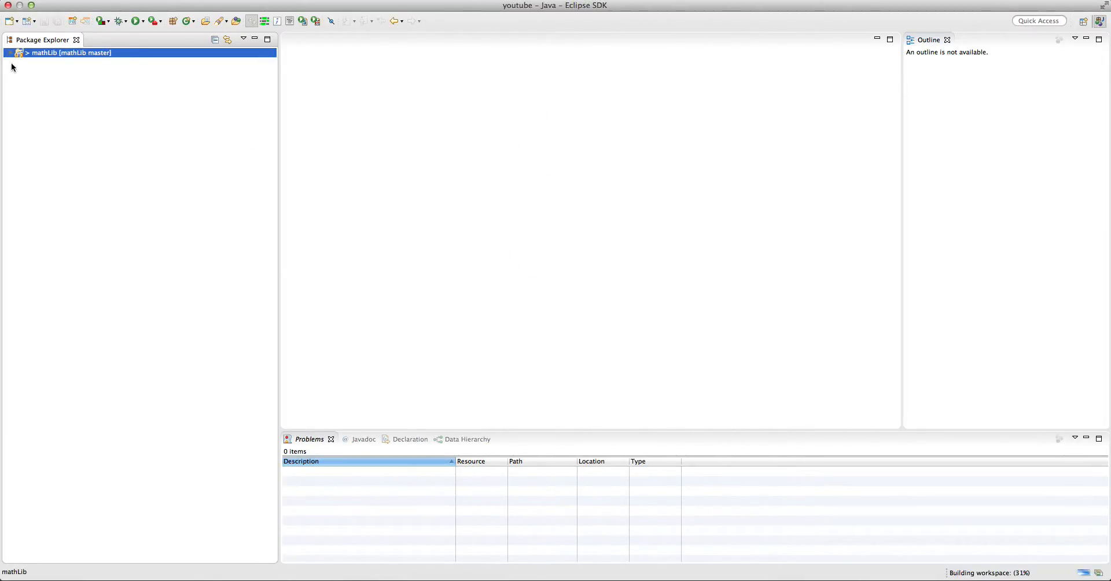
Step: Expand mathLib and src in Package Explorer to show the mathLib and tests packages
click(20, 52)
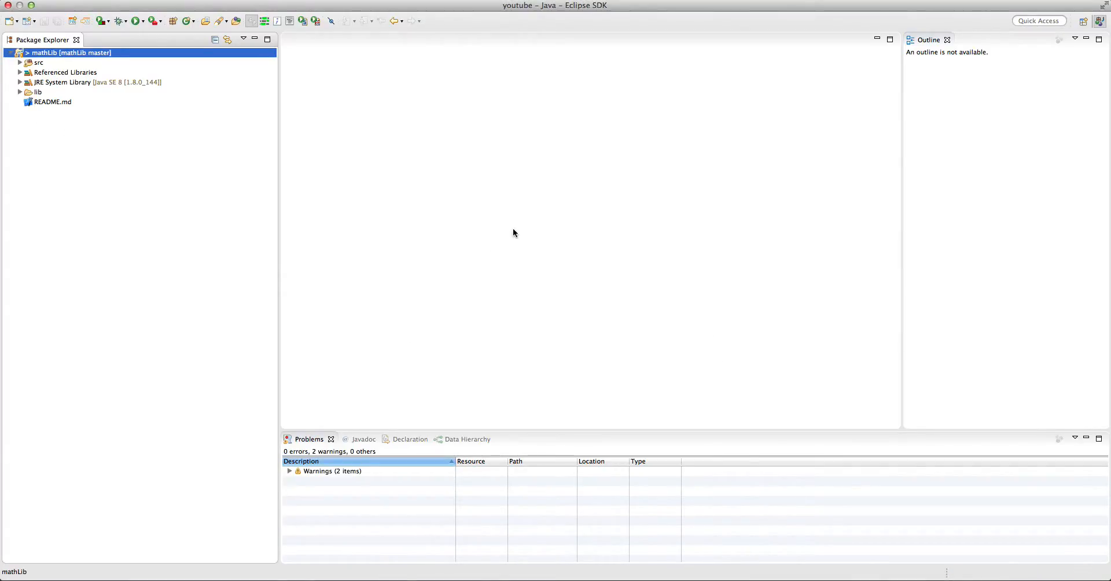
click(20, 63)
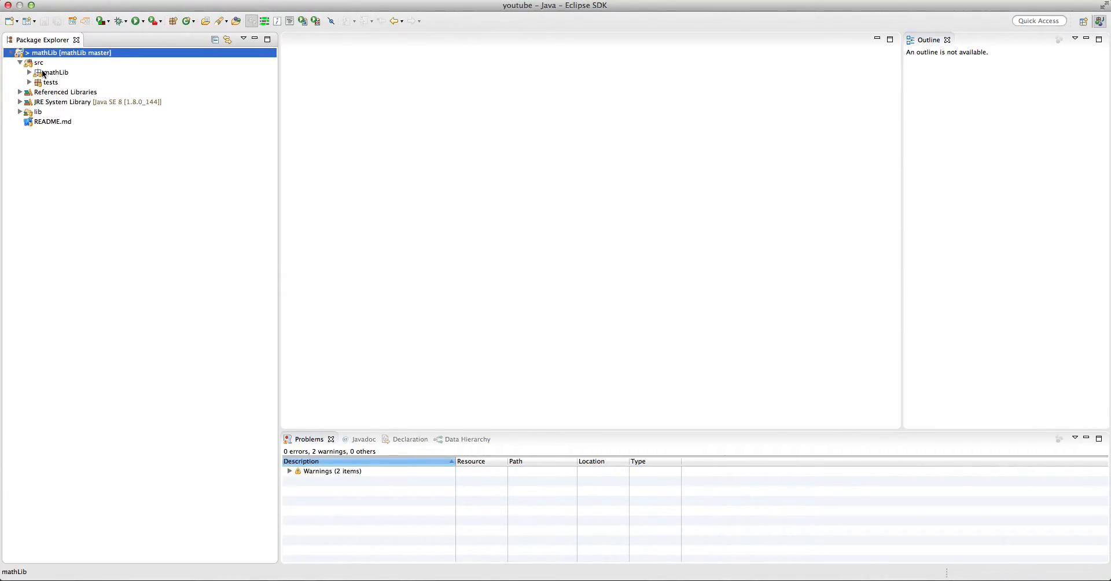
click(29, 72)
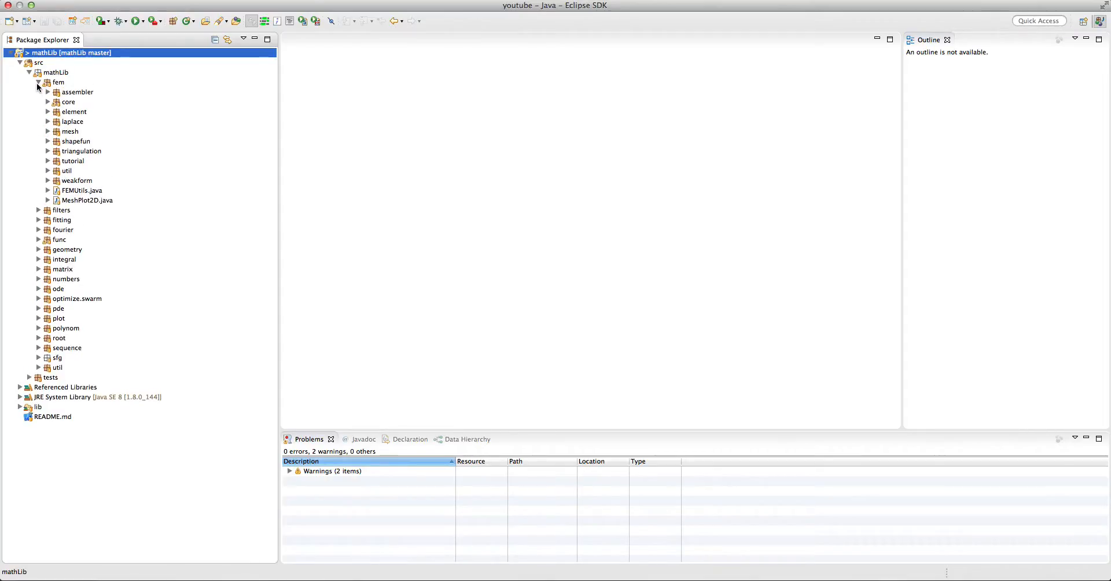
click(39, 82)
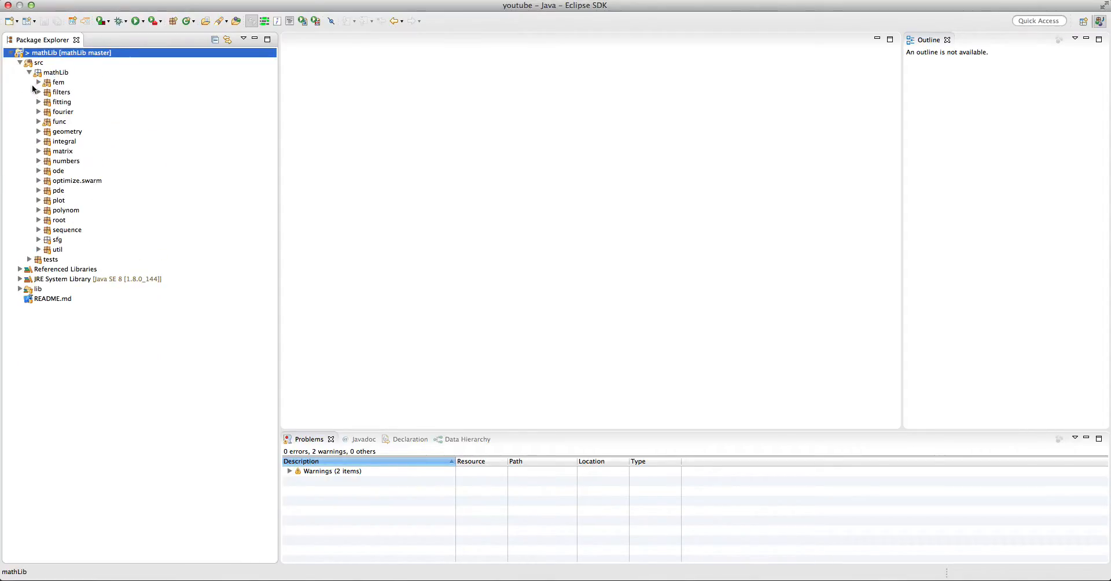
mouse_move(45, 254)
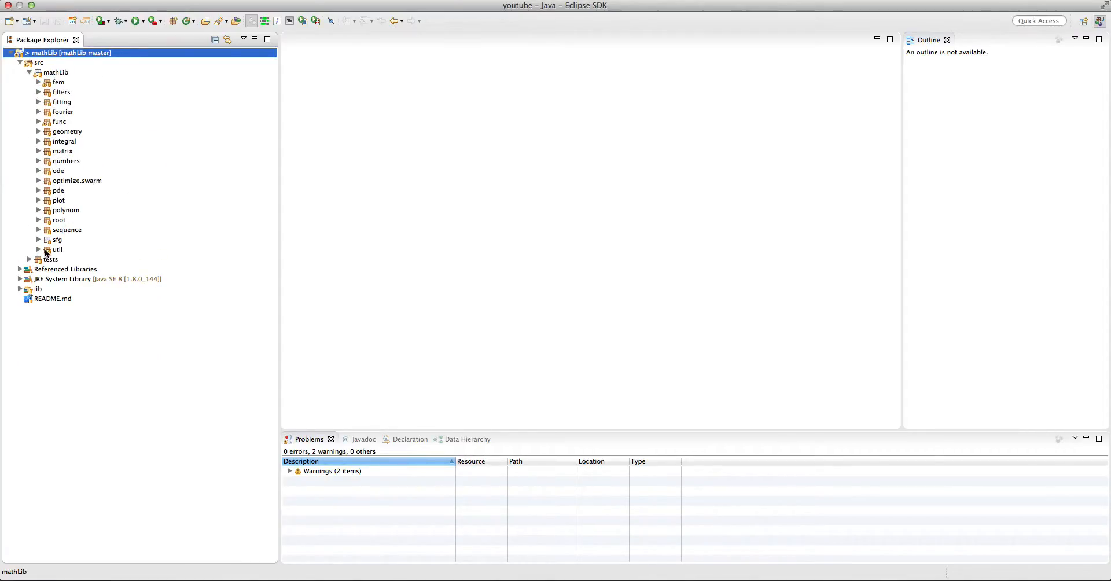
click(20, 269)
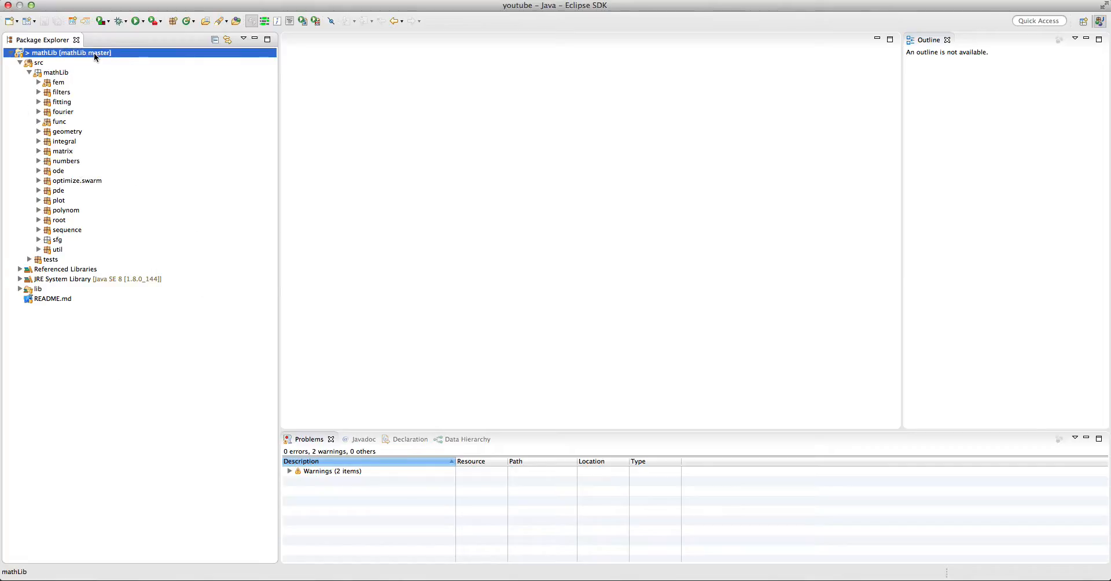
Step: Disconnect the mathLib project from its Git repository via the project's Team menu
right_click(69, 52)
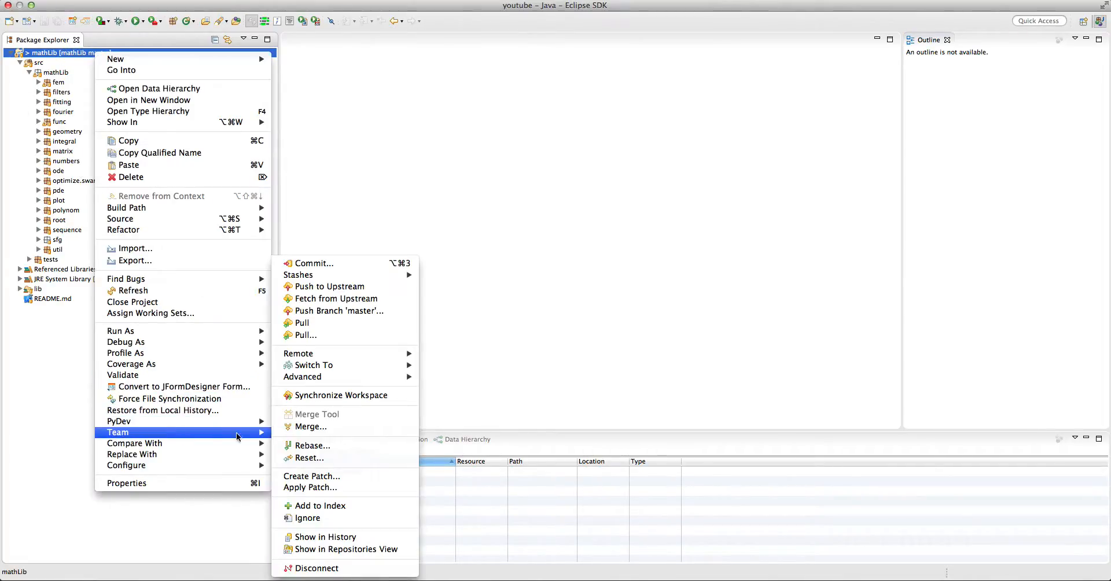
key(Escape)
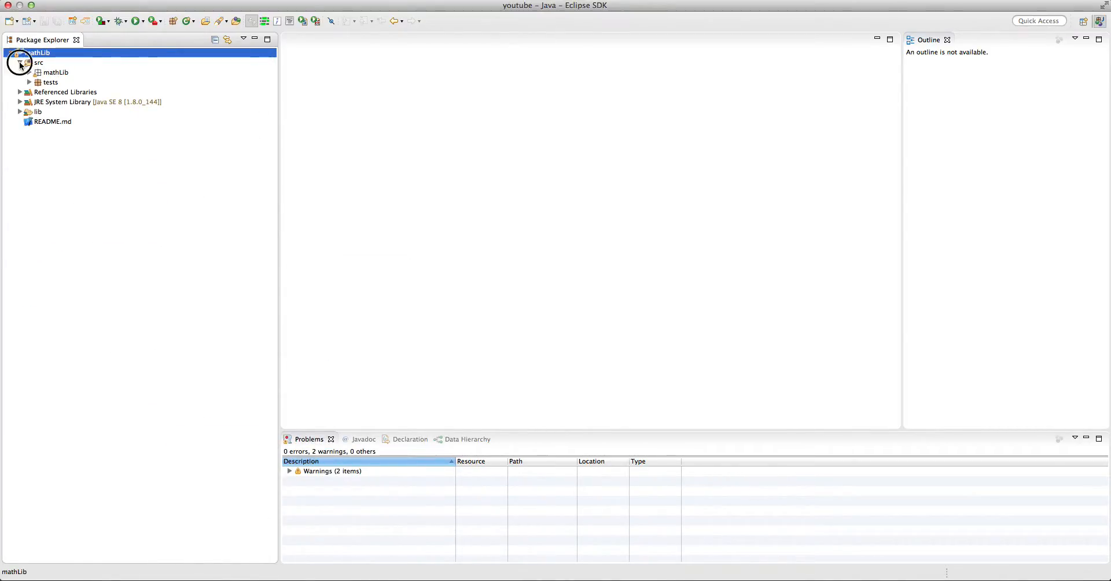
click(21, 63)
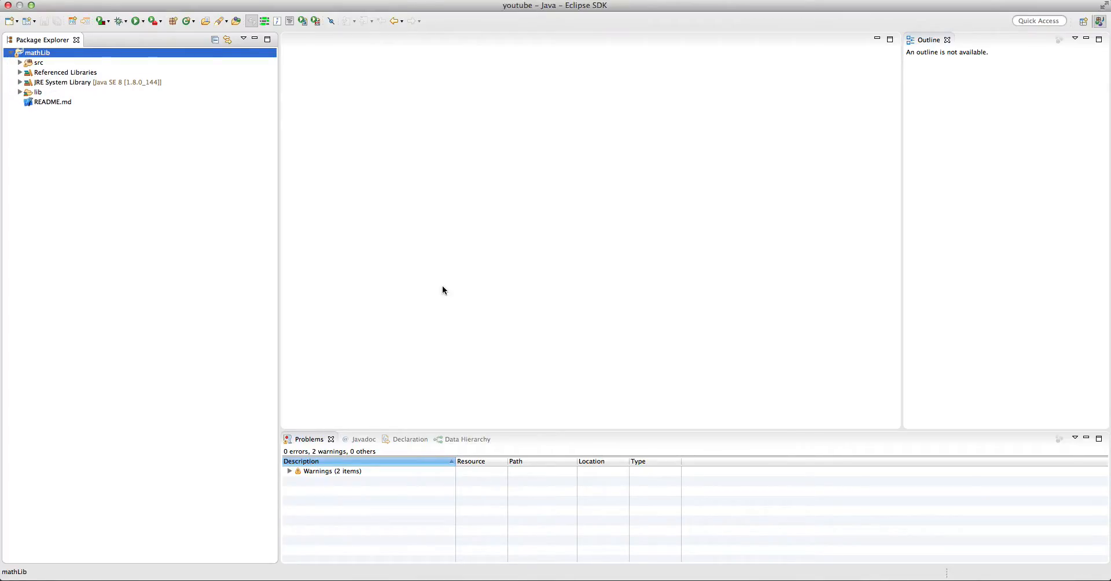
mouse_move(446, 280)
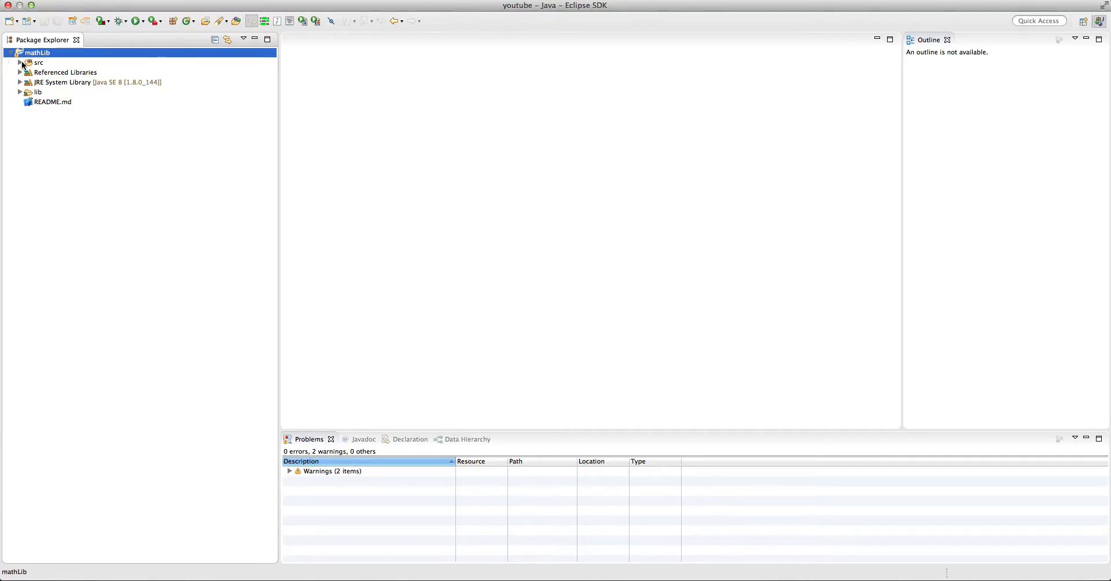
click(21, 63)
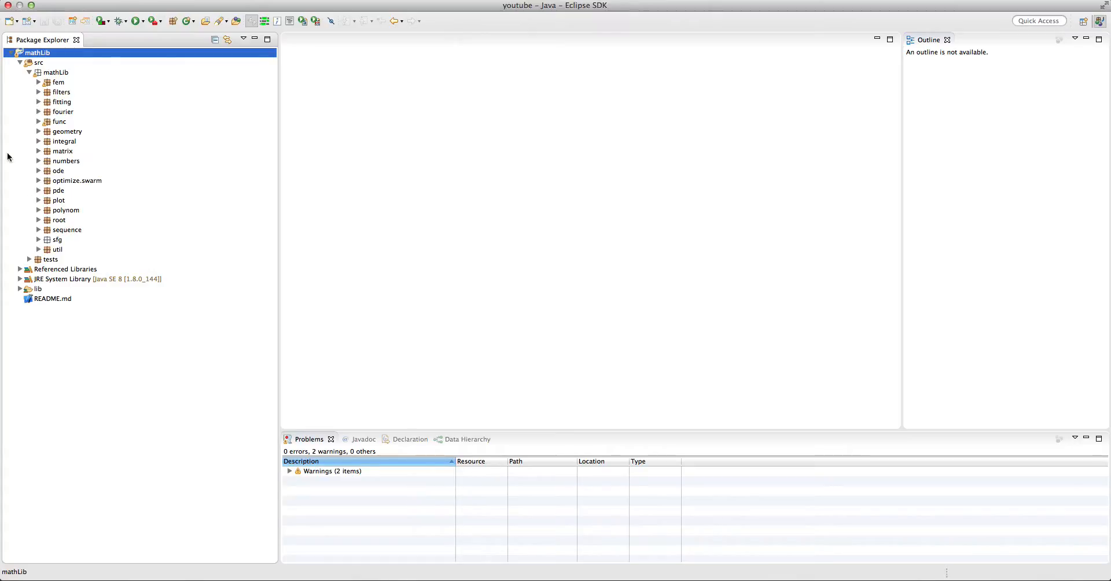
mouse_move(108, 215)
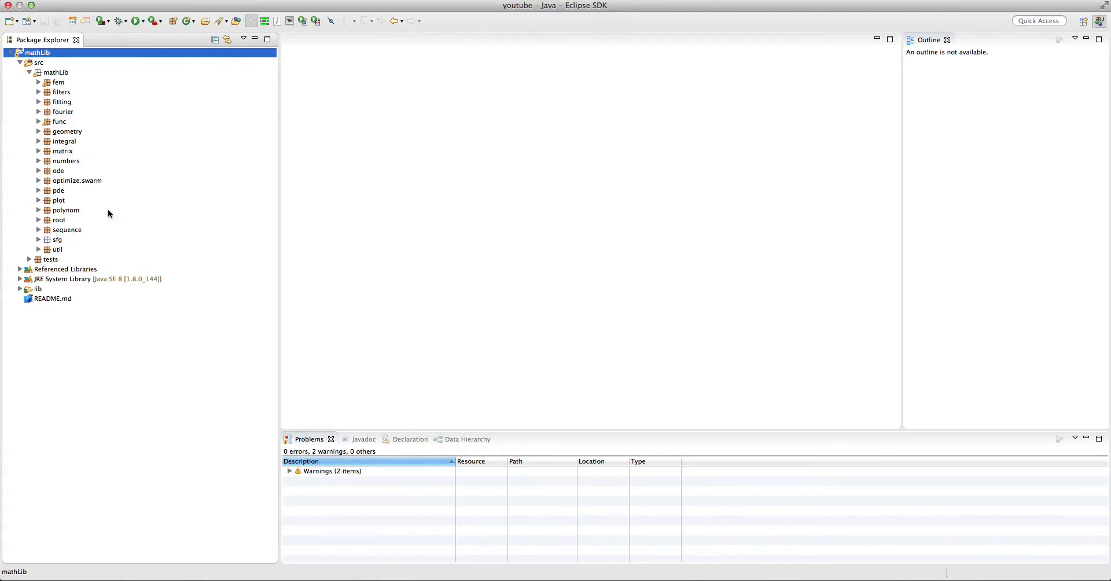
mouse_move(243, 102)
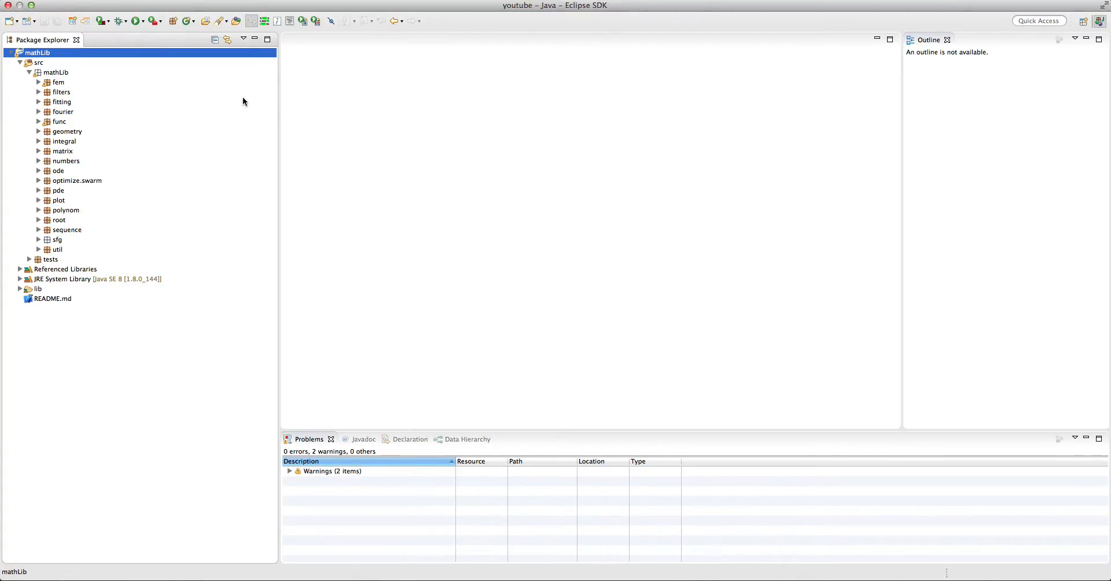
mouse_move(468, 187)
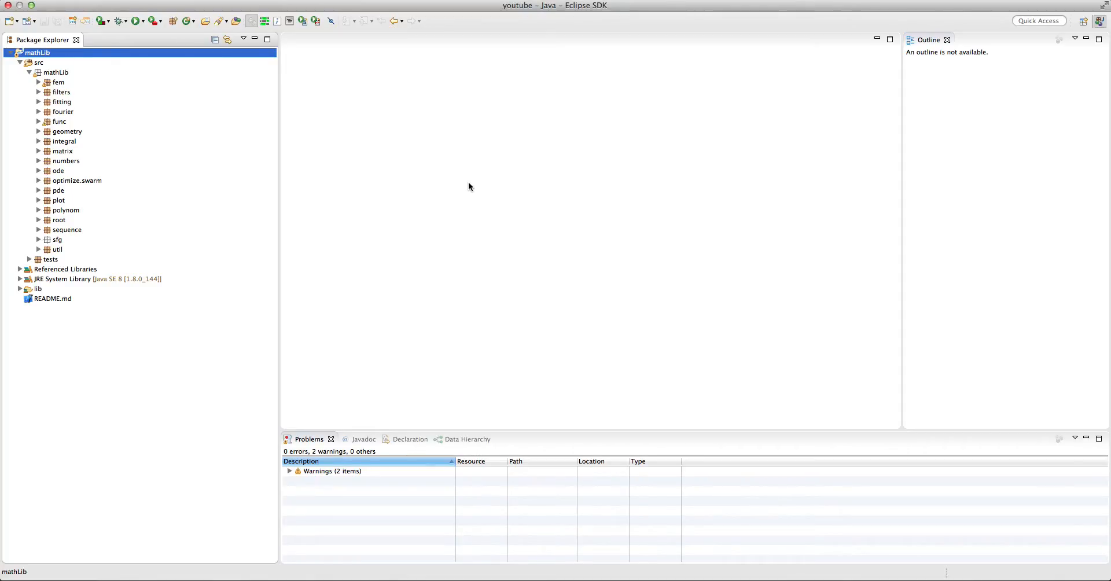
mouse_move(563, 94)
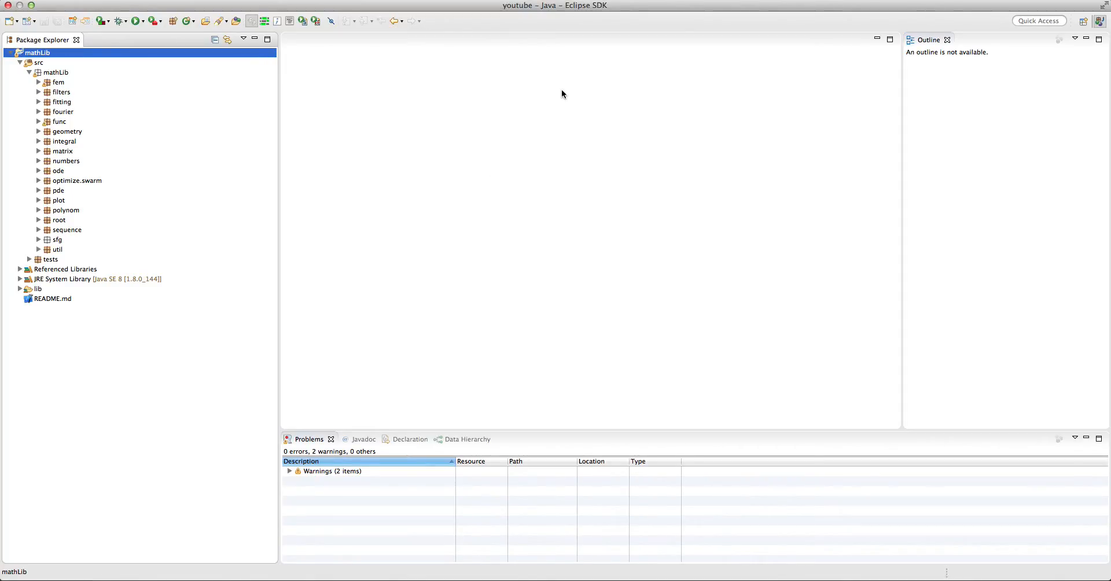